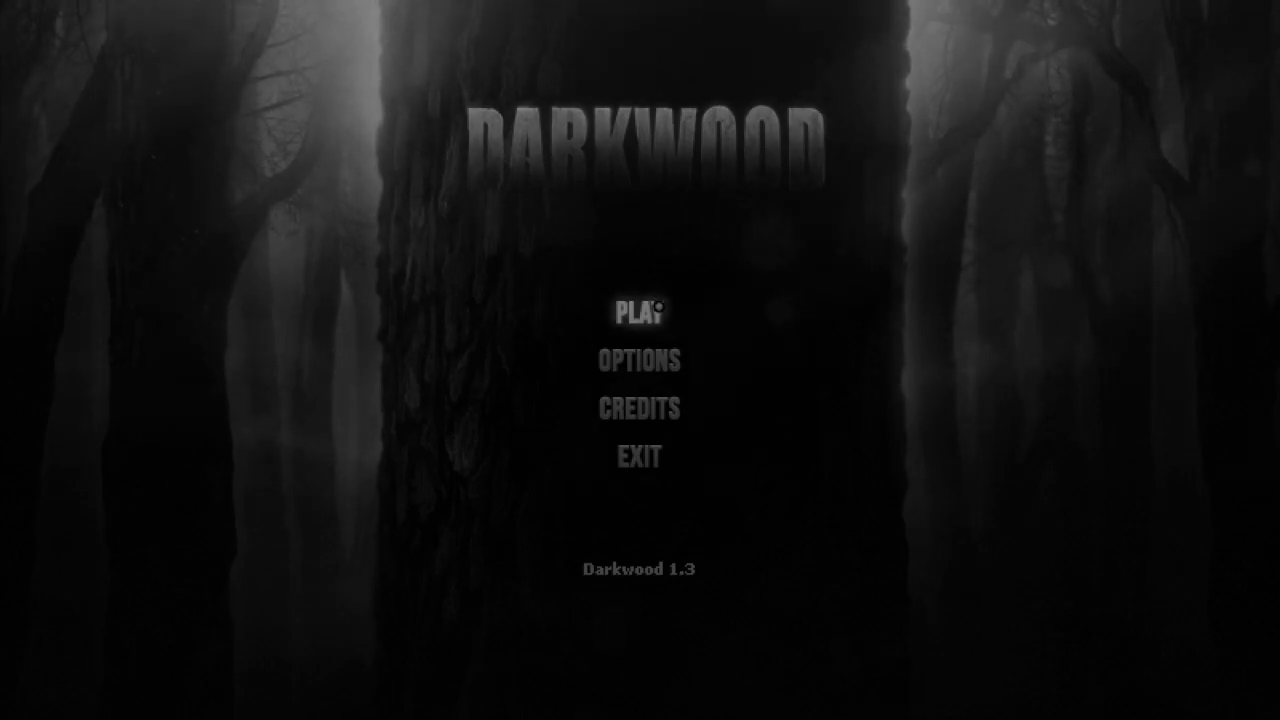
# Load the Chapter 2, Day 10 save and resume the game
pyautogui.click(640, 312)
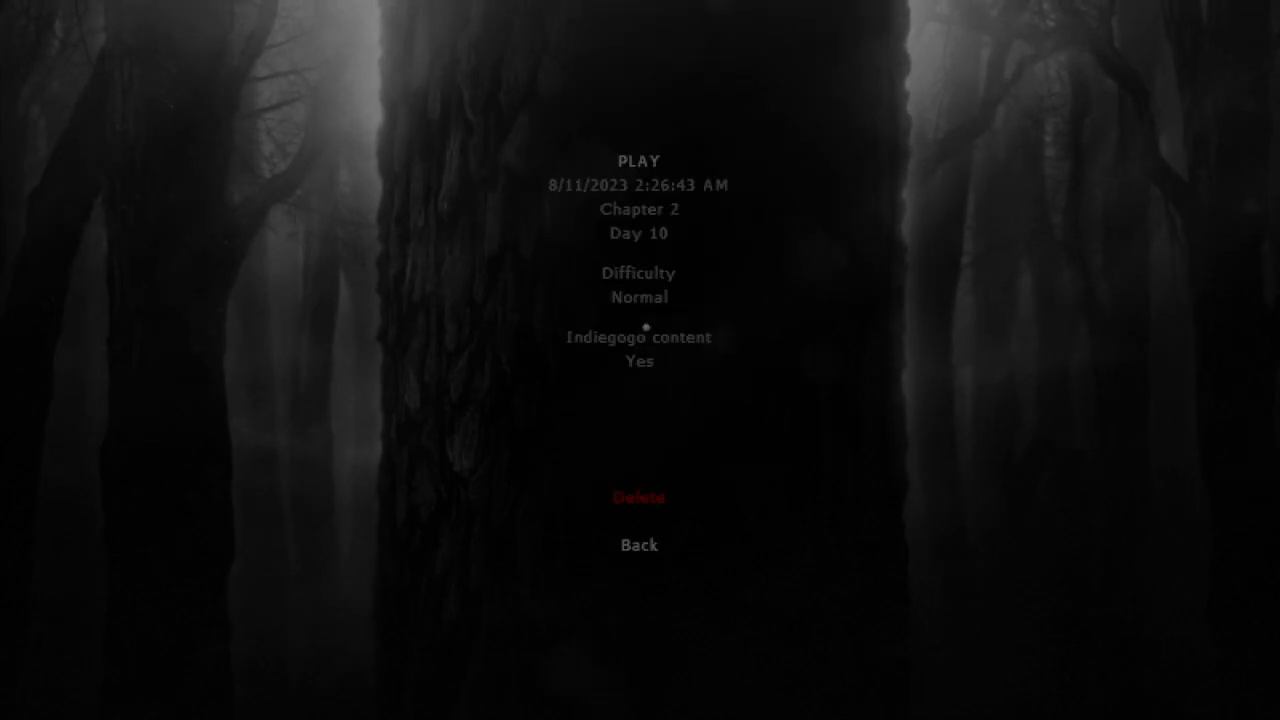
pyautogui.click(638, 160)
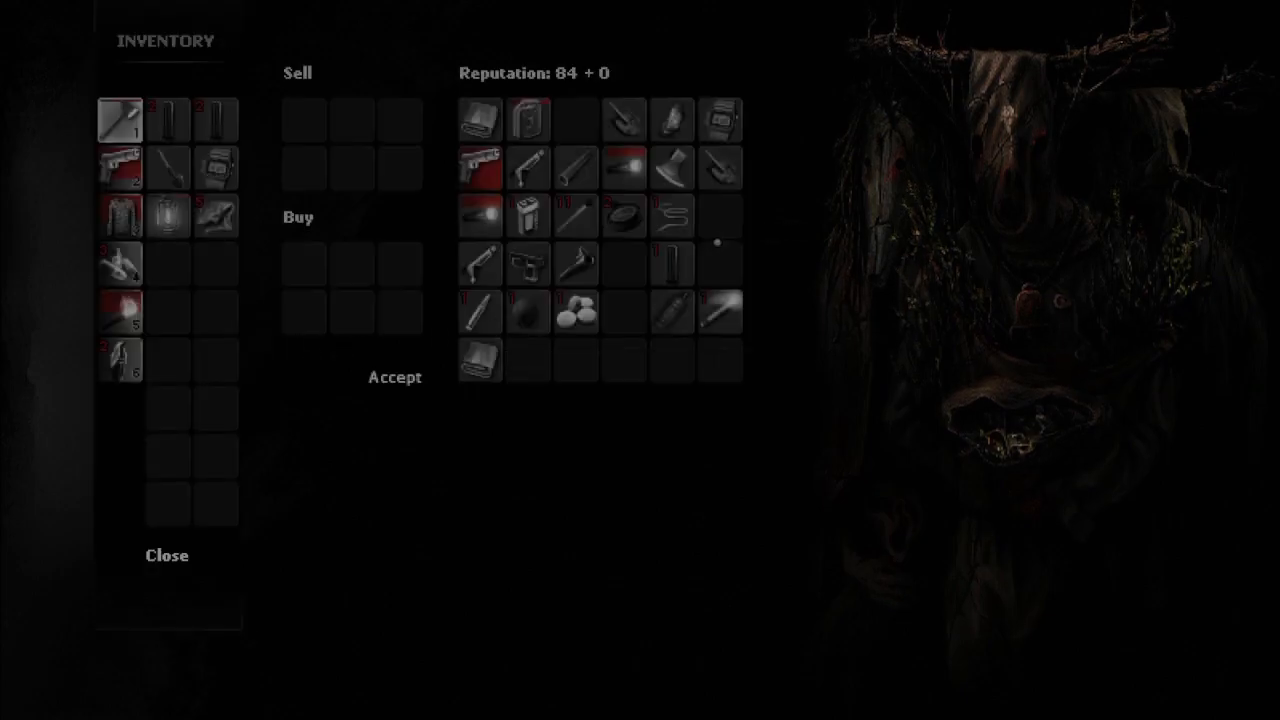
pyautogui.moveTo(584, 400)
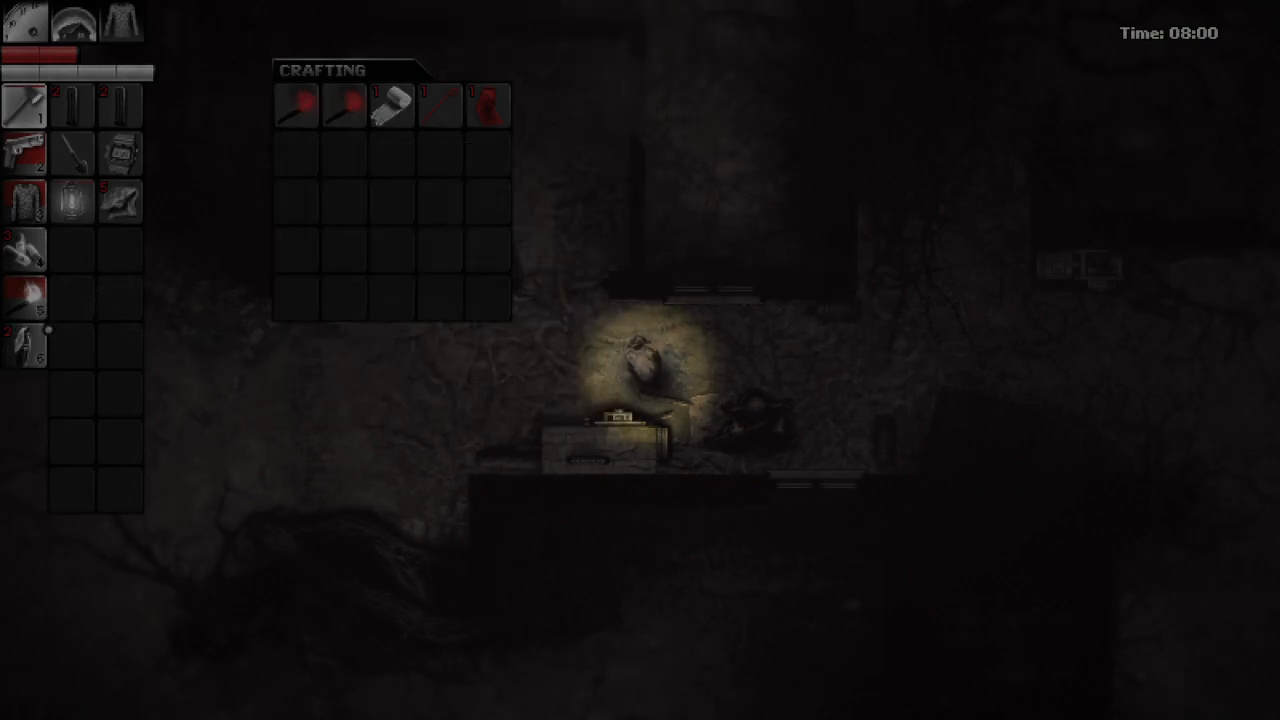
pyautogui.moveTo(38, 340)
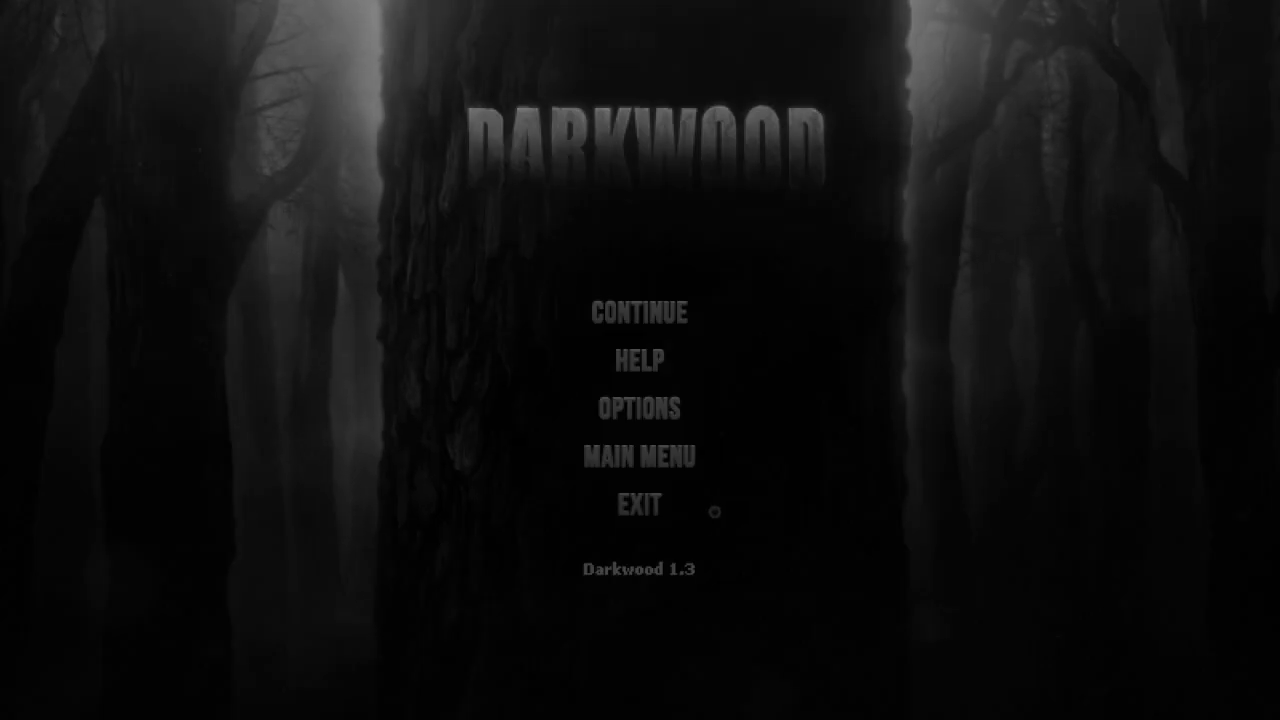
pyautogui.click(640, 312)
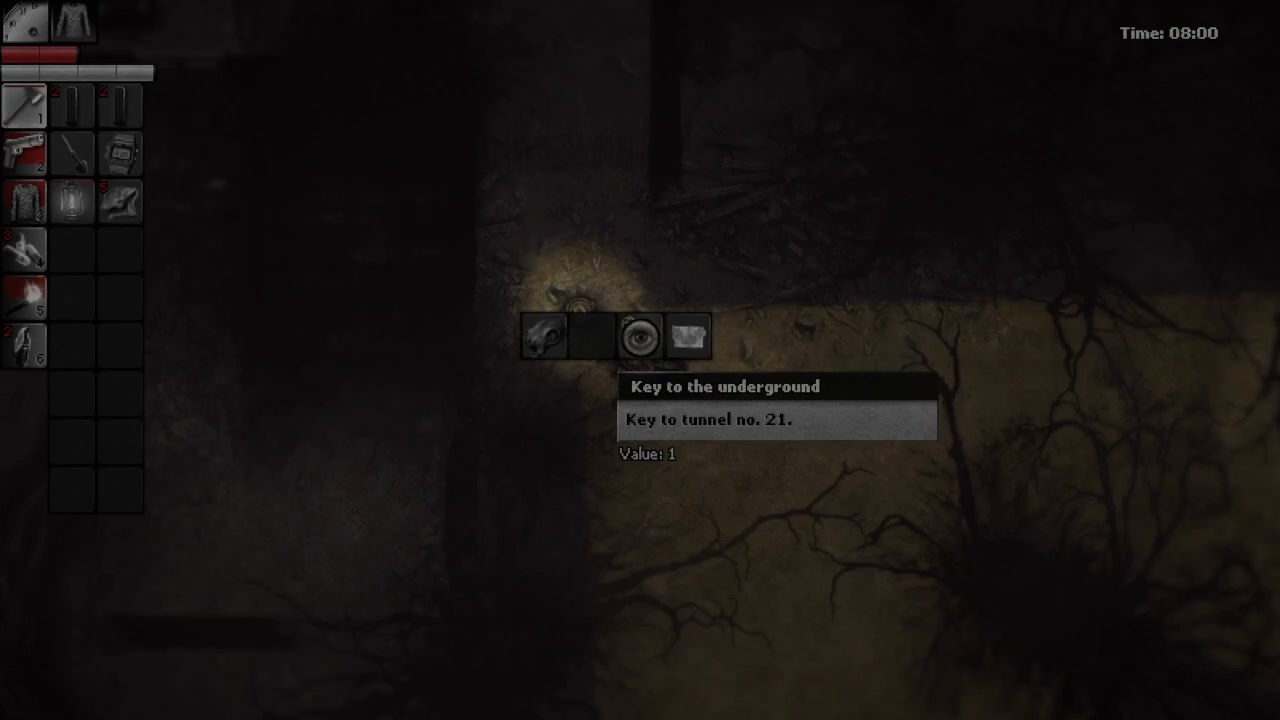
# Take the helmet and weird book from the container, then pick weapon parts from the trader
pyautogui.click(636, 336)
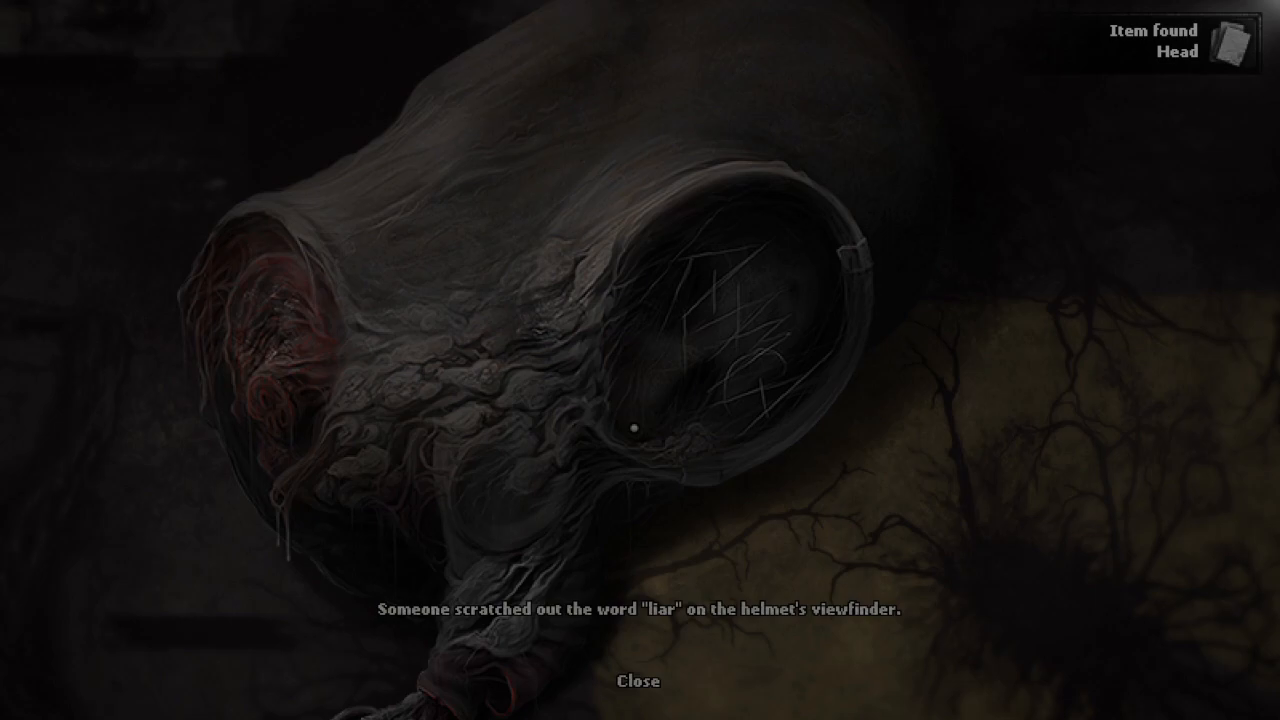
pyautogui.click(636, 680)
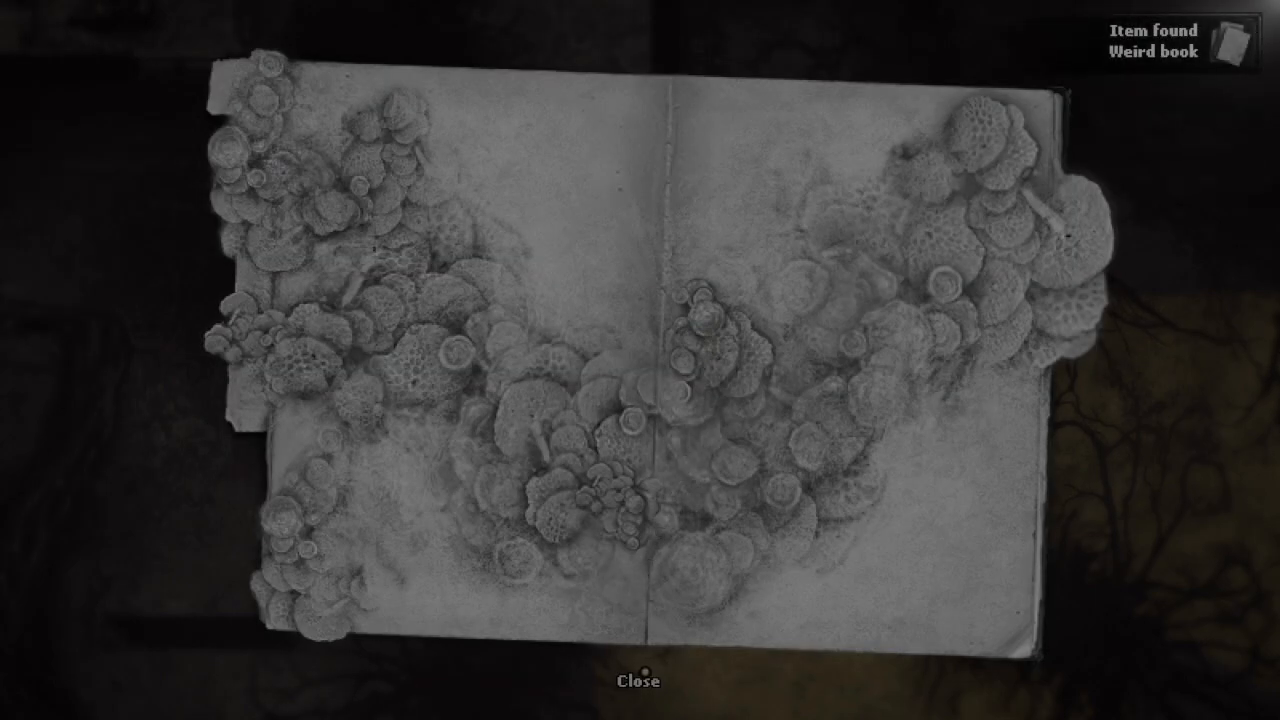
pyautogui.click(640, 680)
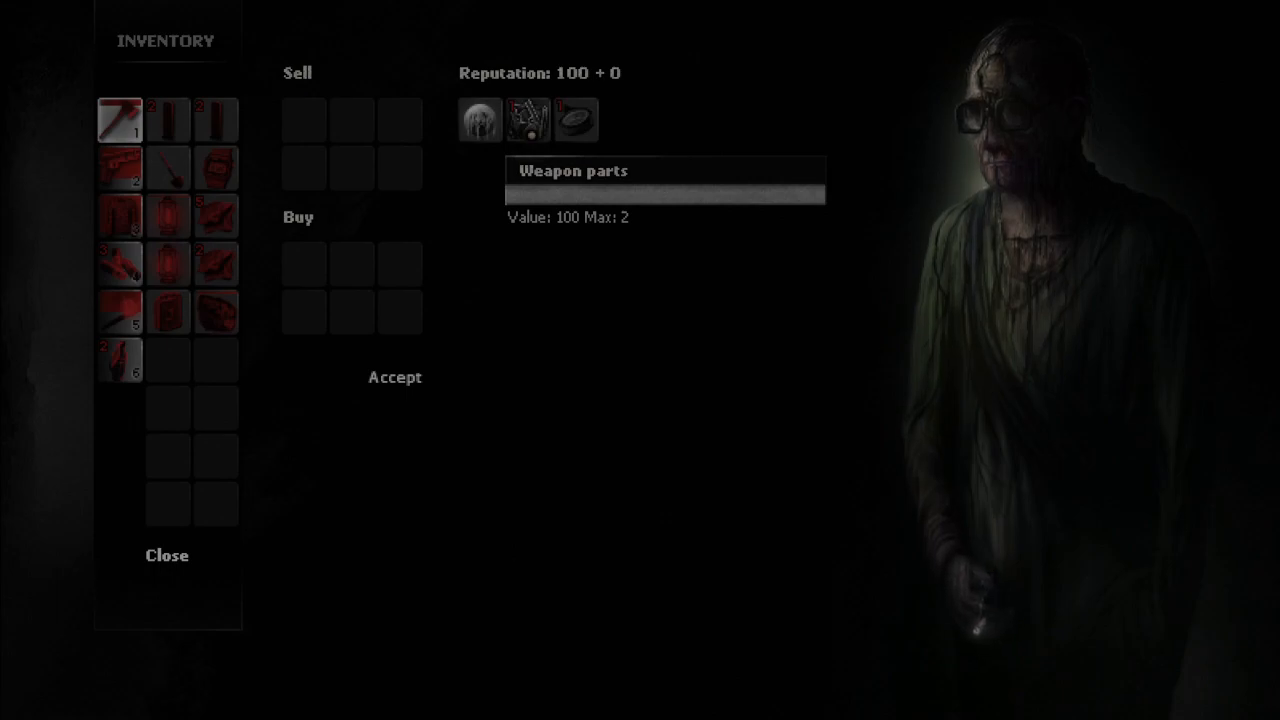
pyautogui.click(528, 120)
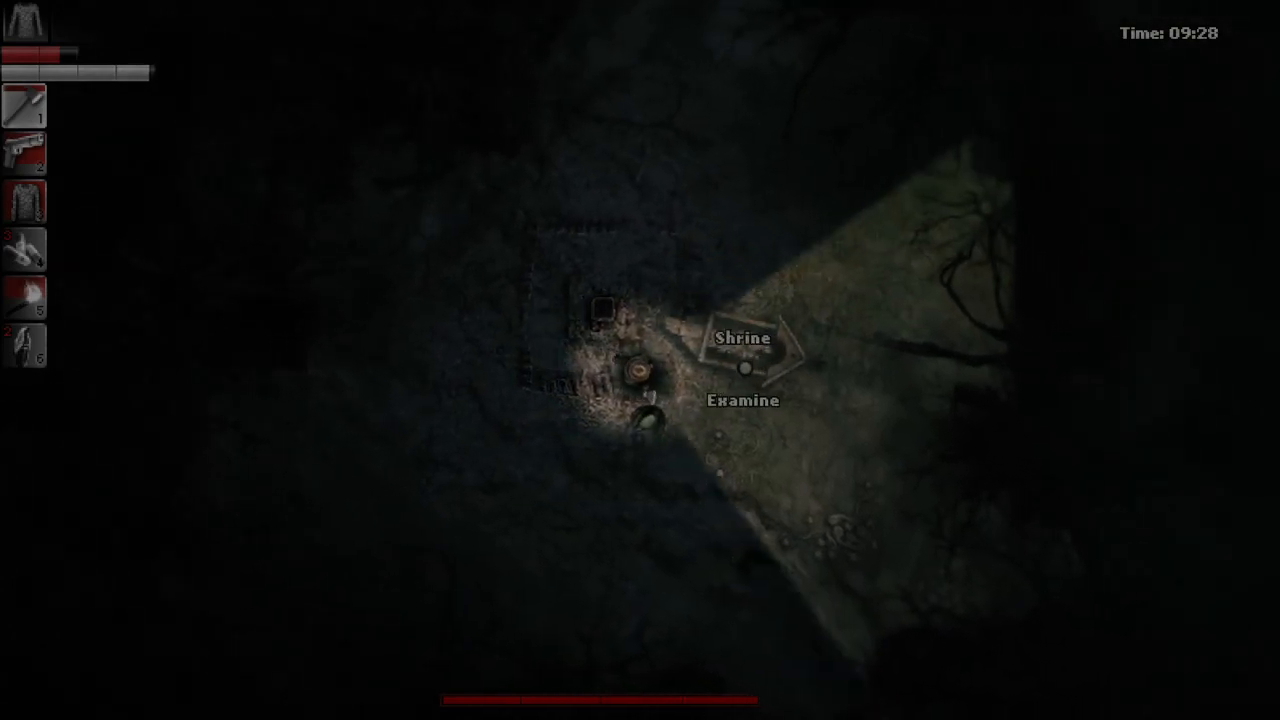
# Examine the shrine, try the locked wooden door, view the boys' photo and search the Dead Chomper
pyautogui.click(740, 400)
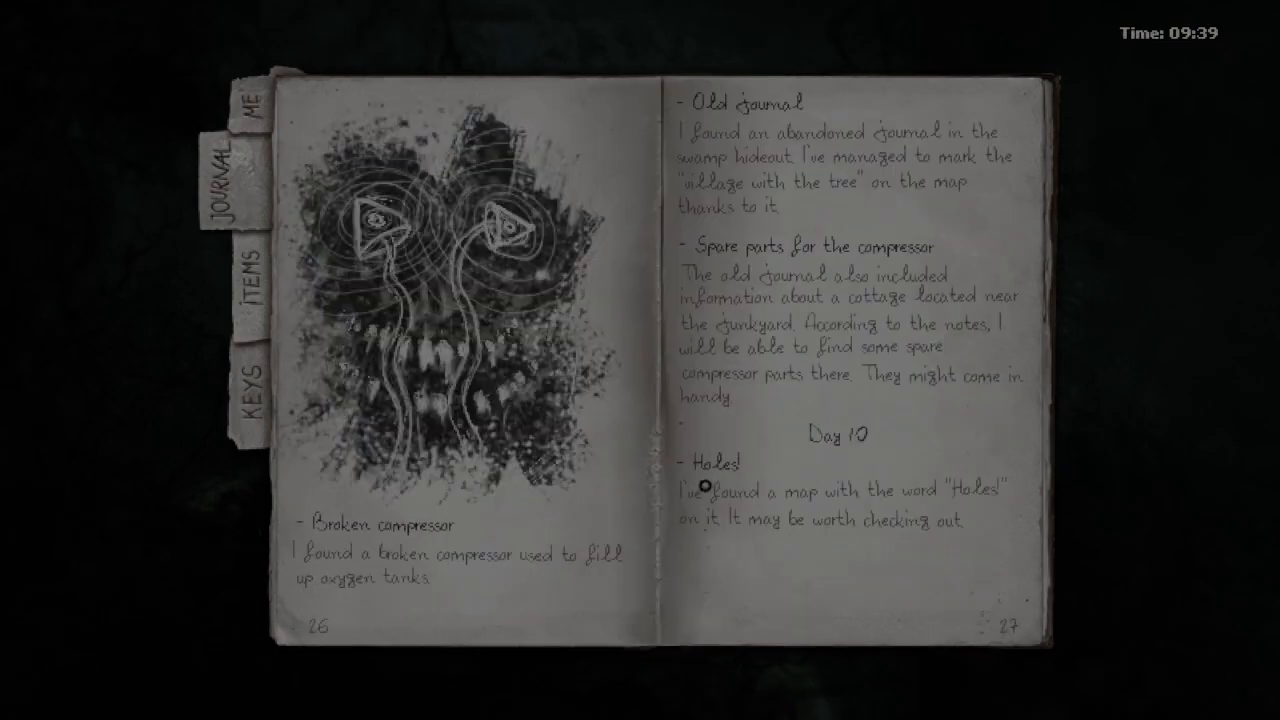
pyautogui.moveTo(800, 536)
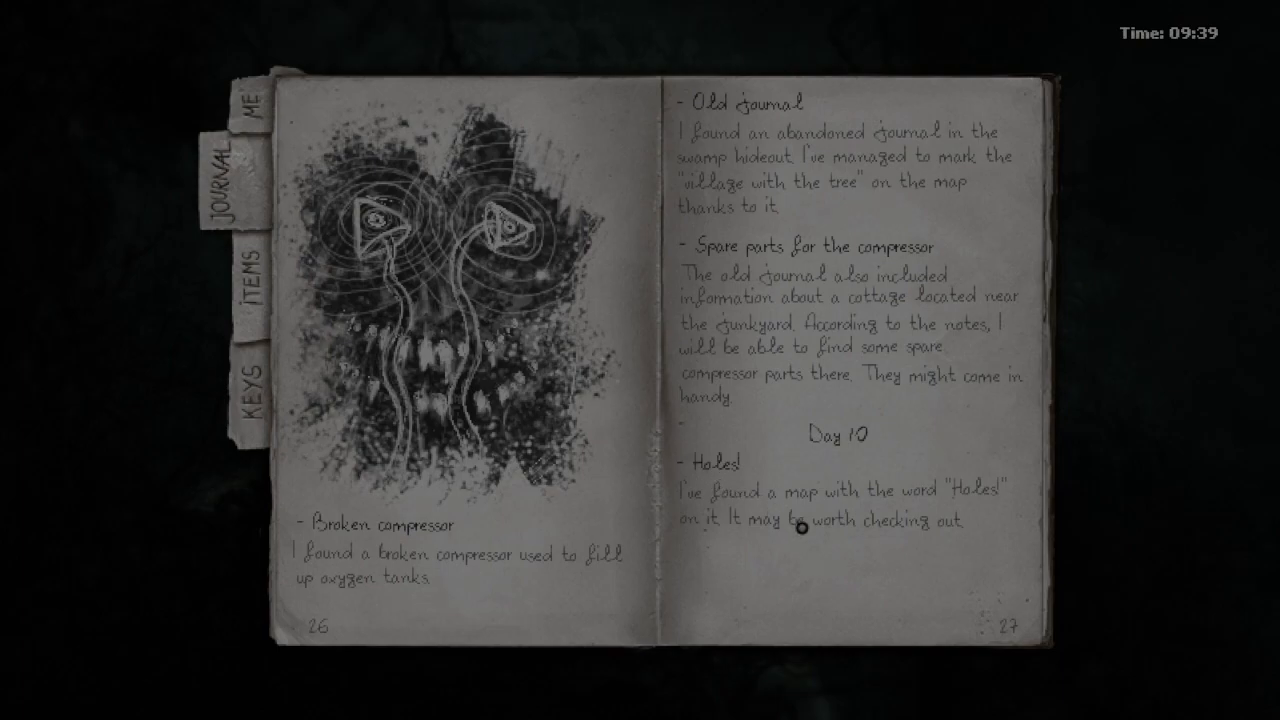
pyautogui.moveTo(840, 560)
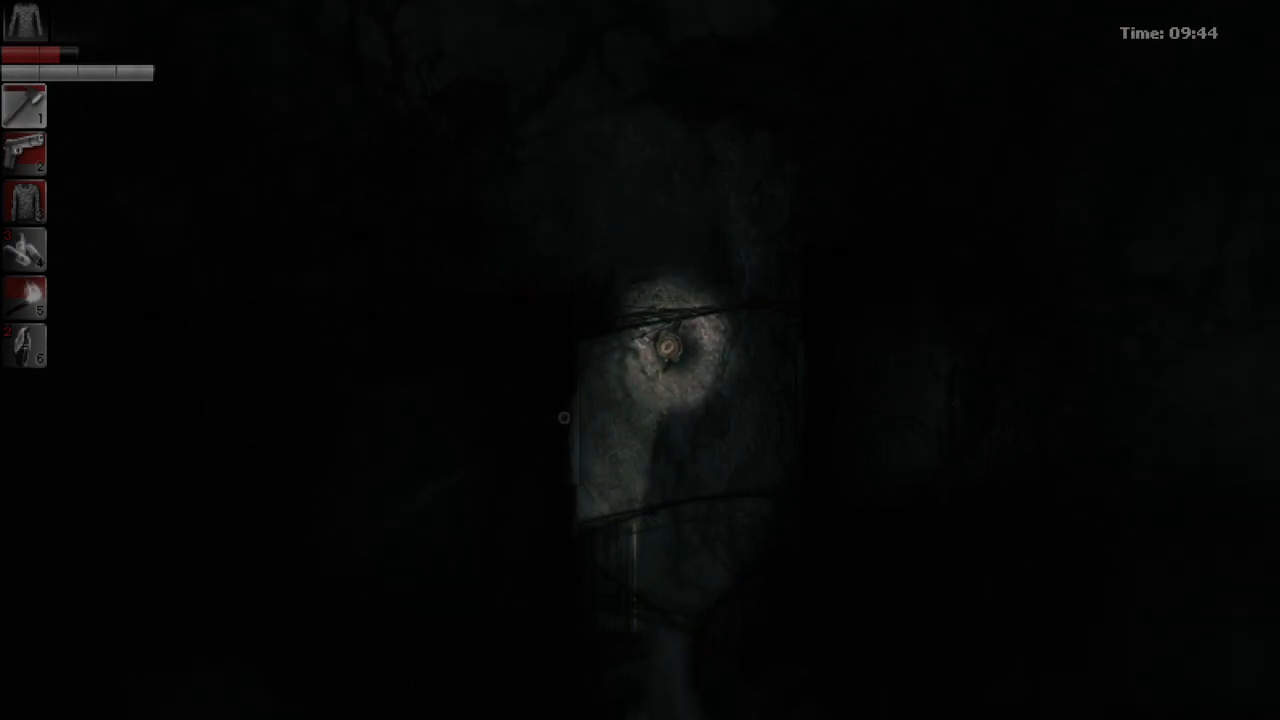
pyautogui.click(596, 382)
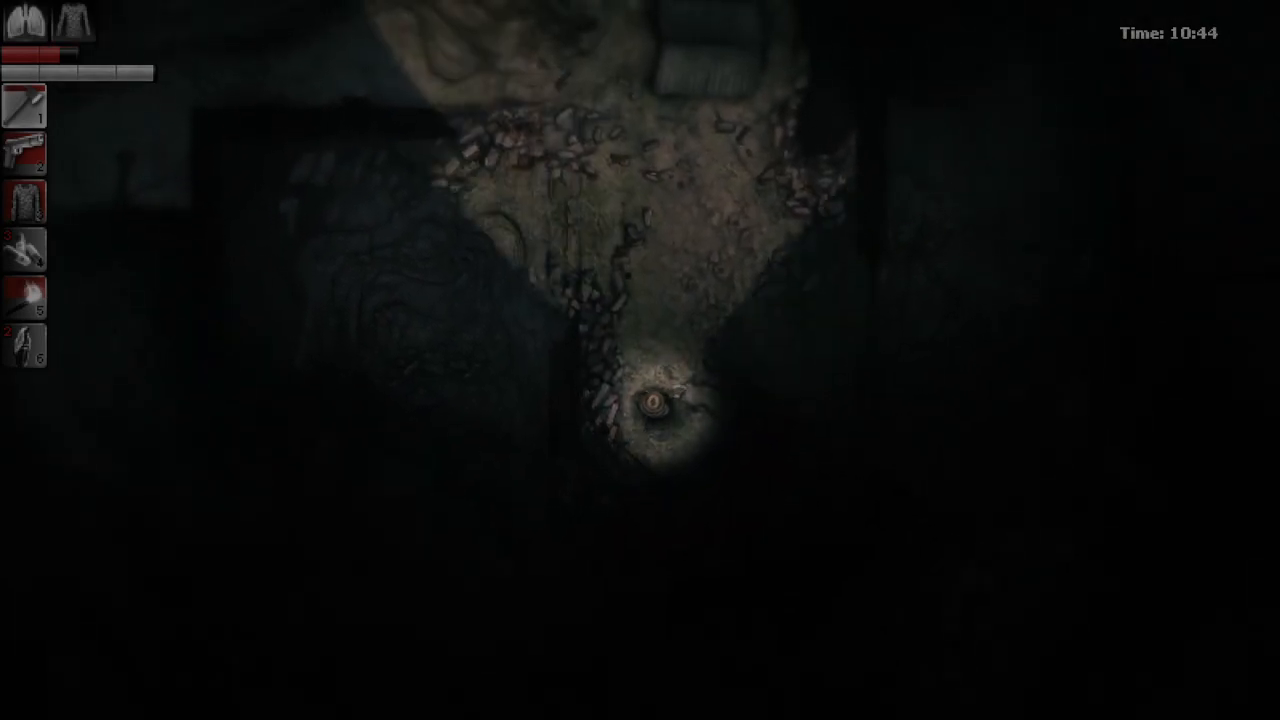
pyautogui.click(726, 362)
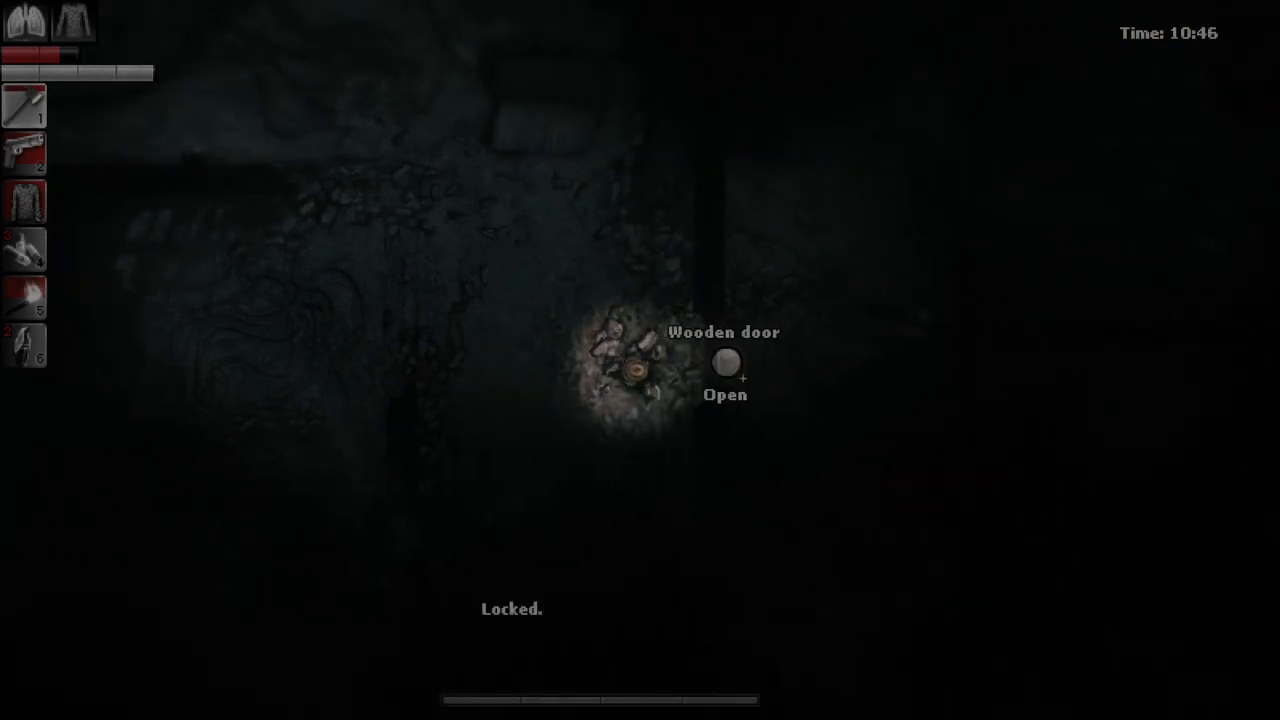
pyautogui.click(726, 364)
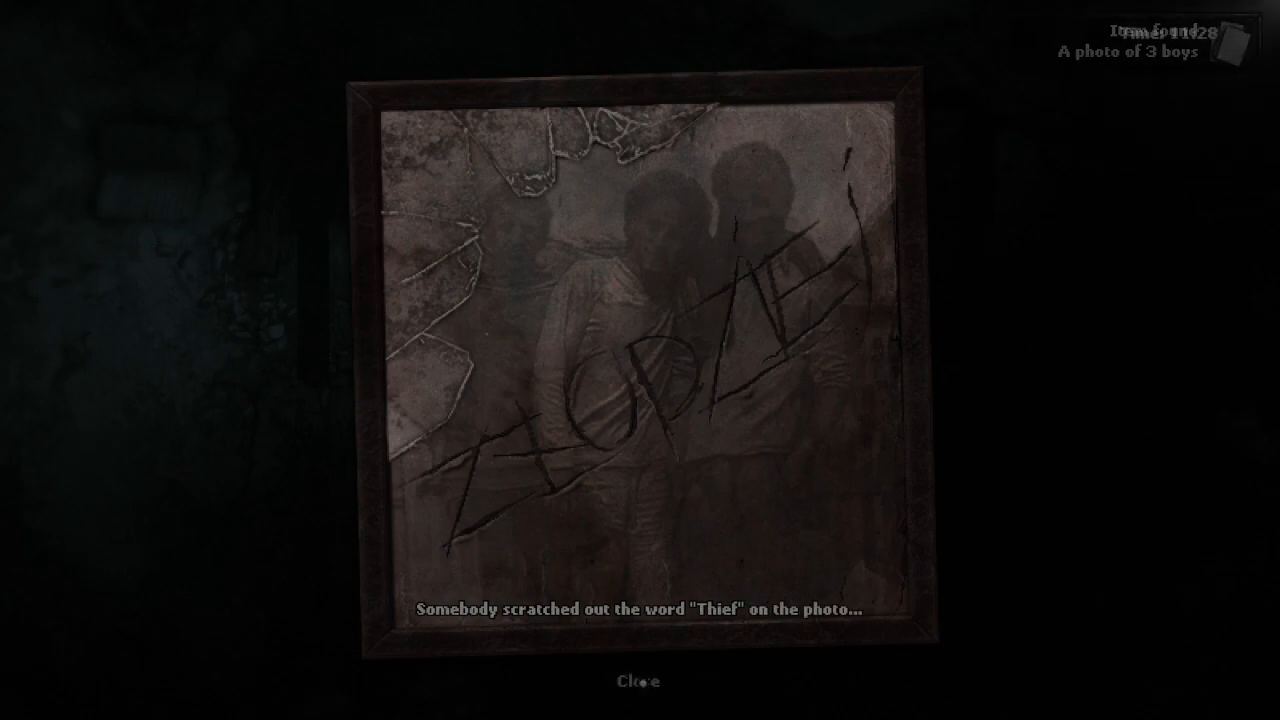
pyautogui.click(638, 680)
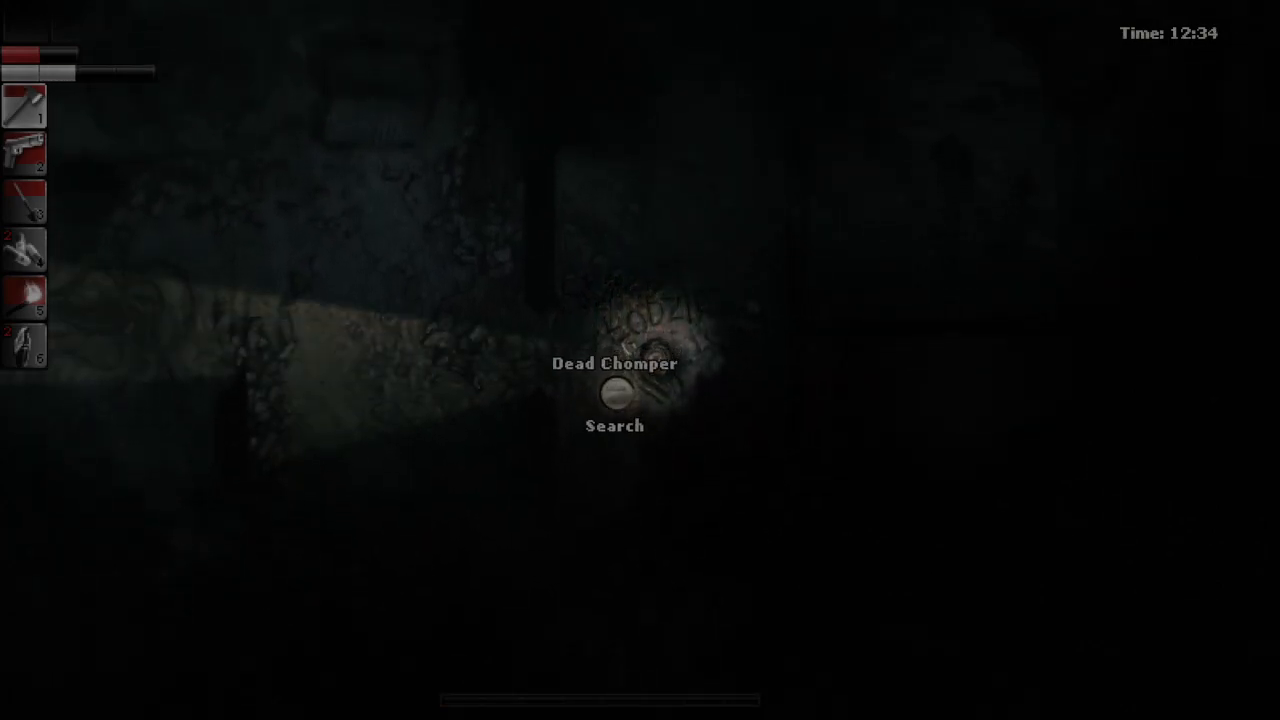
pyautogui.click(614, 400)
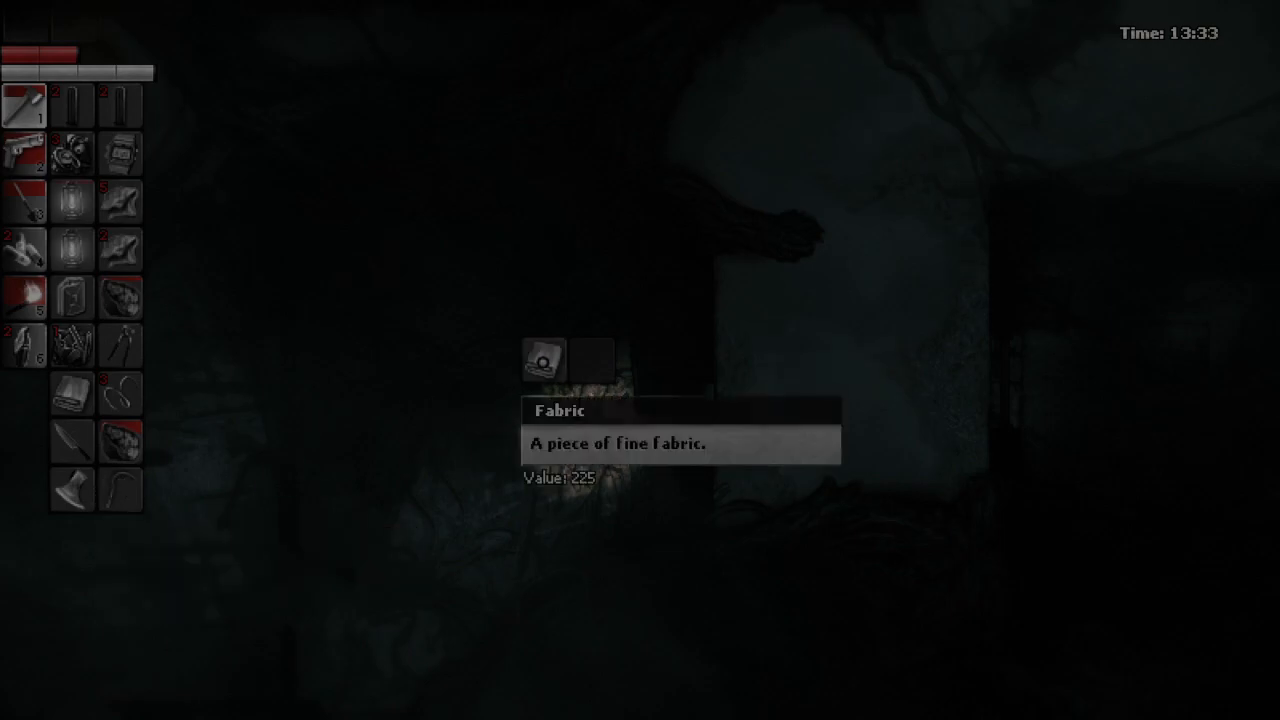
pyautogui.moveTo(72, 440)
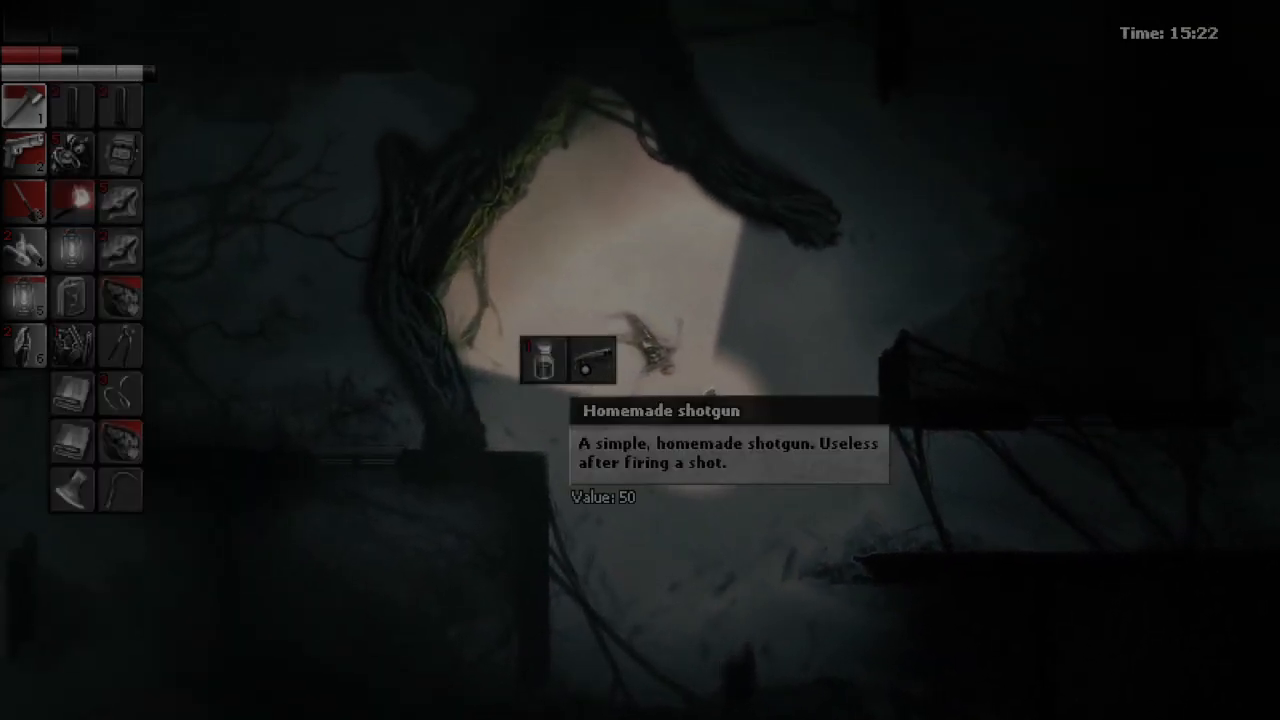
pyautogui.moveTo(538, 360)
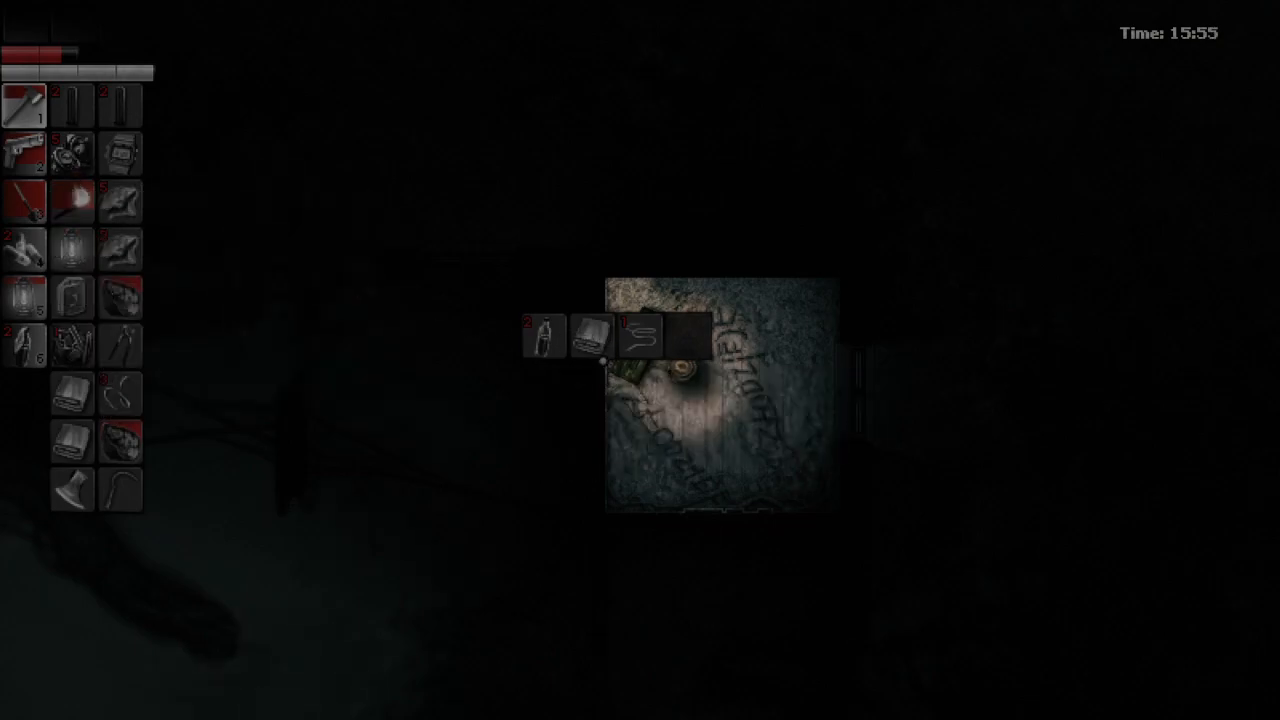
pyautogui.moveTo(544, 336)
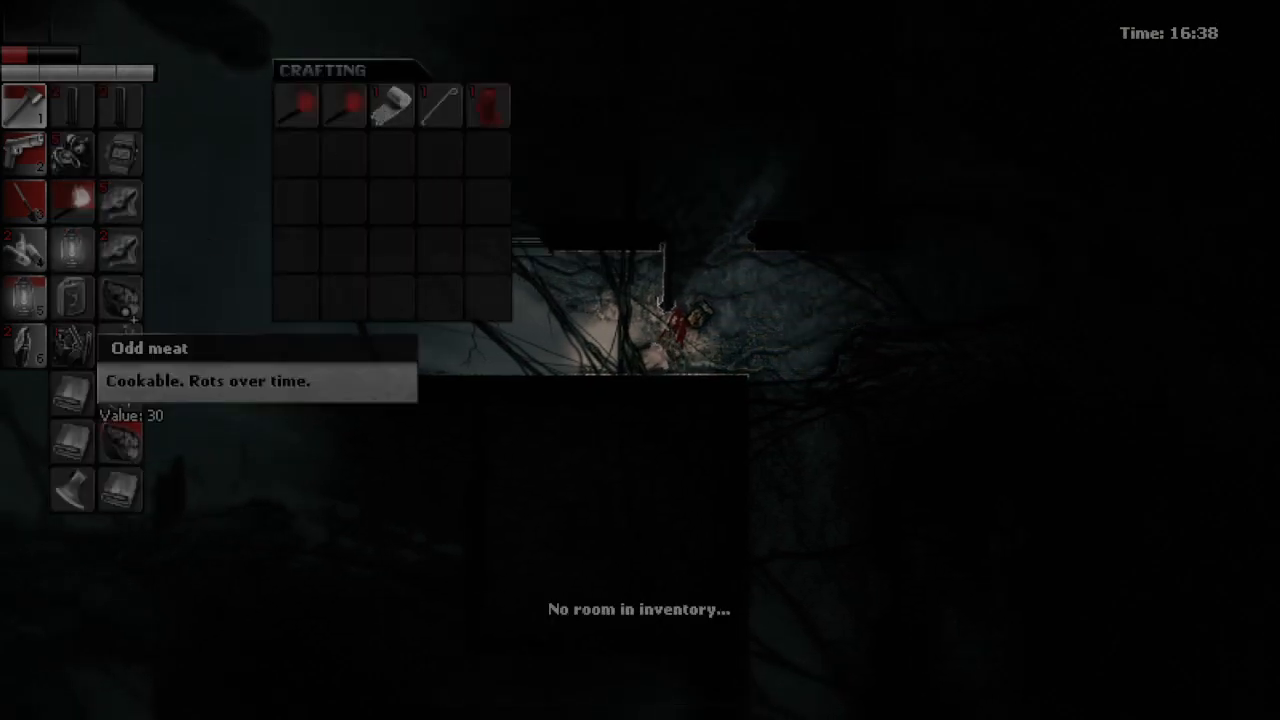
pyautogui.moveTo(392, 104)
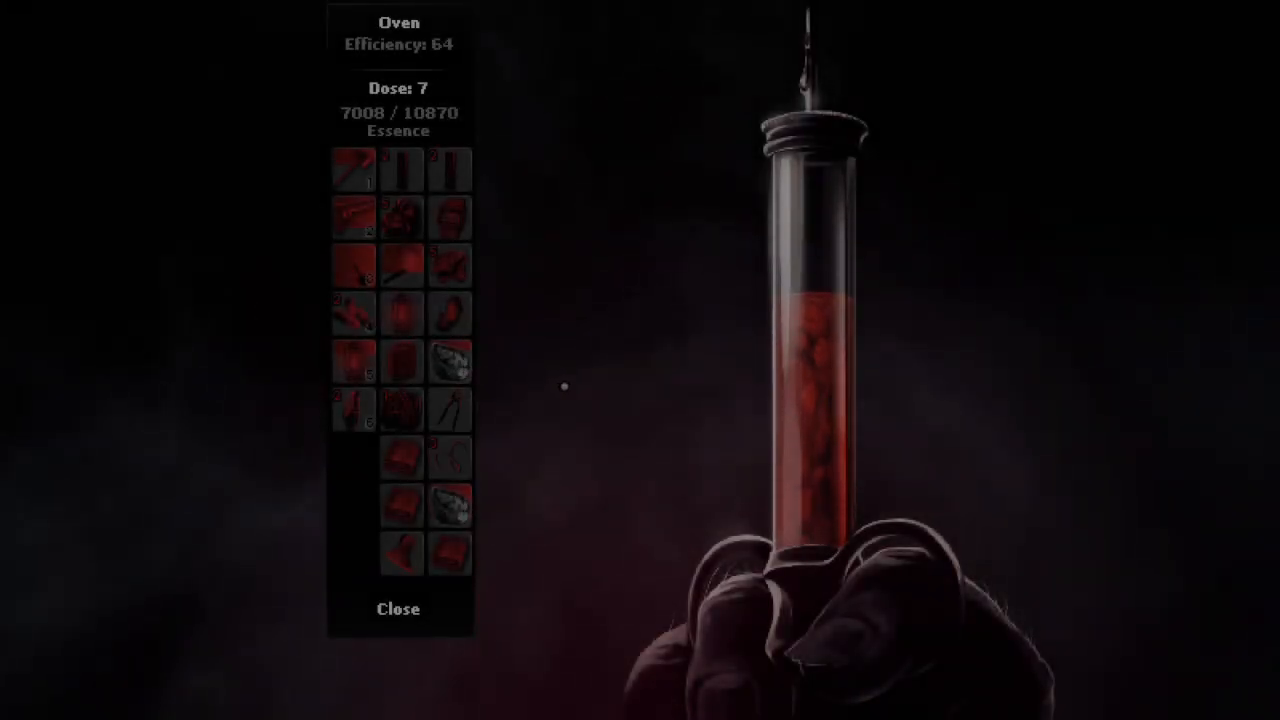
pyautogui.moveTo(400, 410)
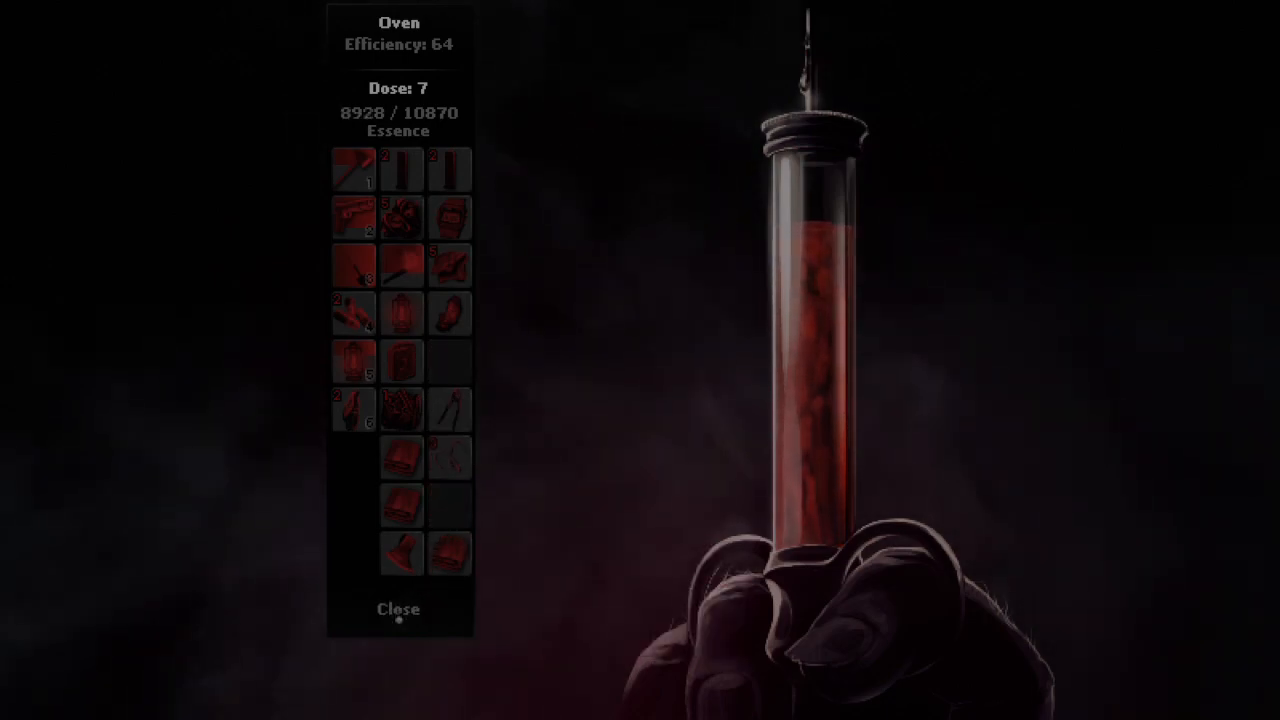
pyautogui.moveTo(450, 312)
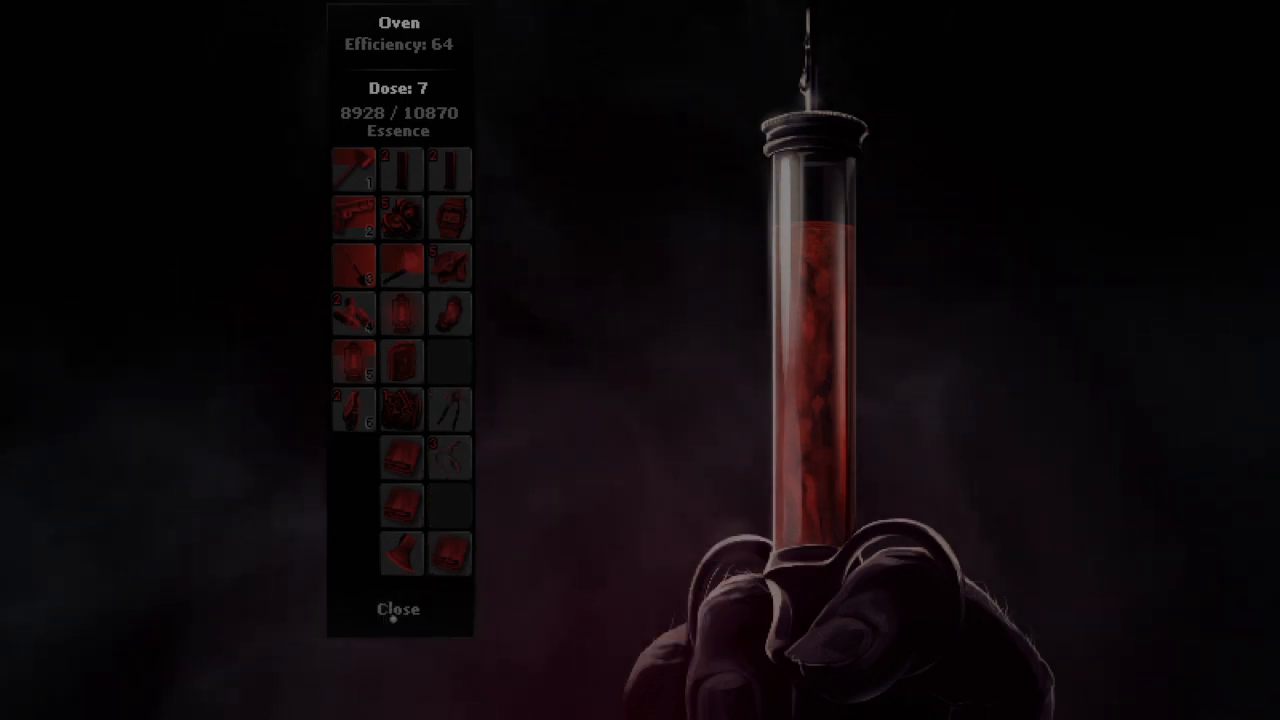
# Close the room's wooden door, check the inventory and leave the oven's essence screen
pyautogui.click(398, 608)
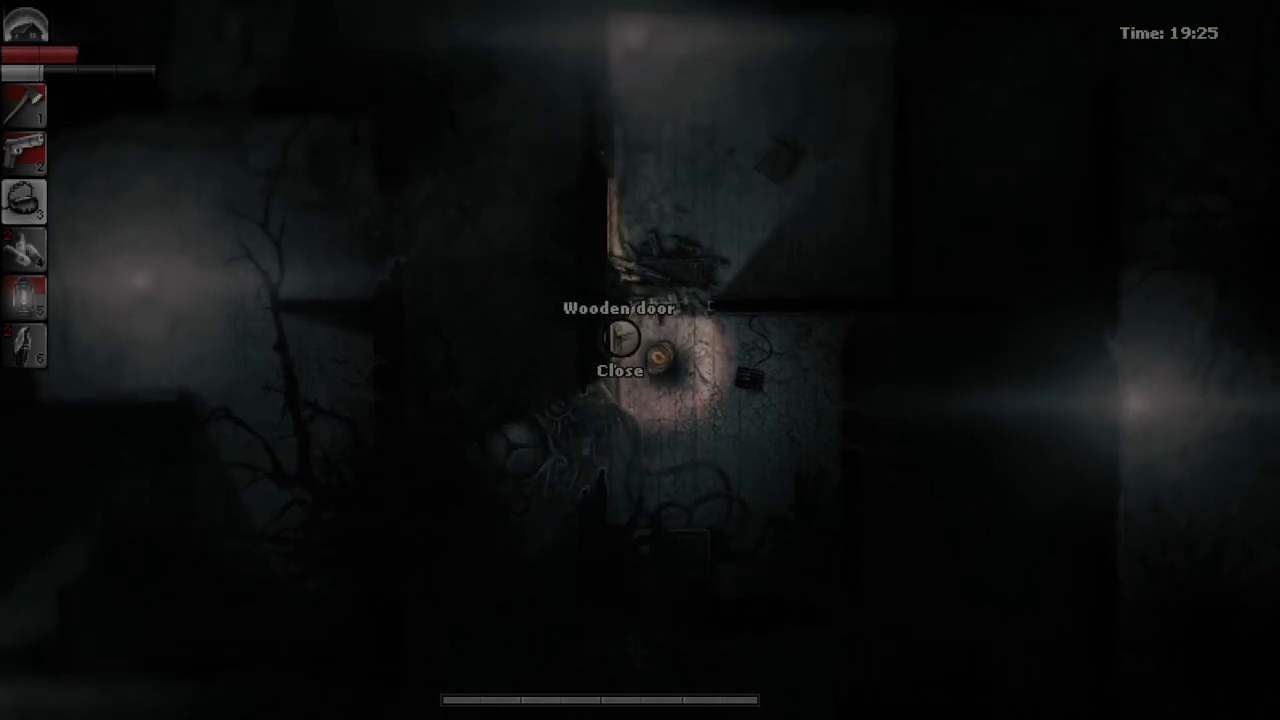
pyautogui.click(618, 340)
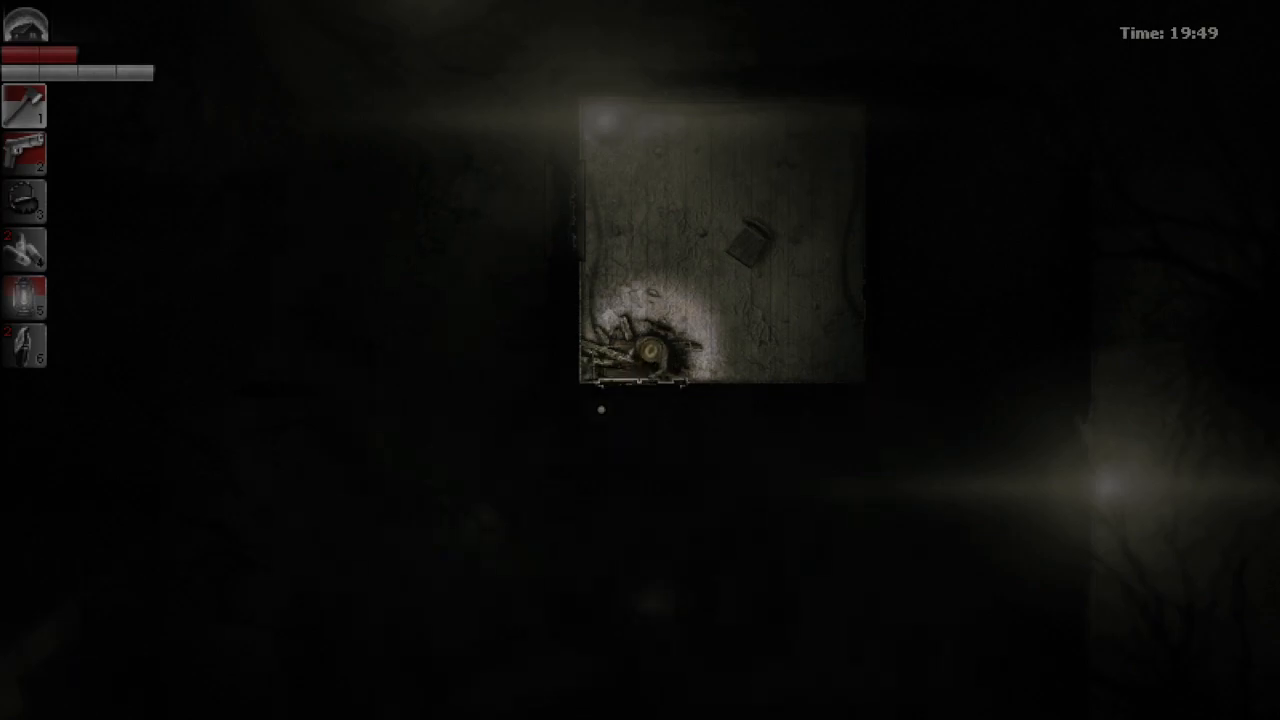
pyautogui.press('i')
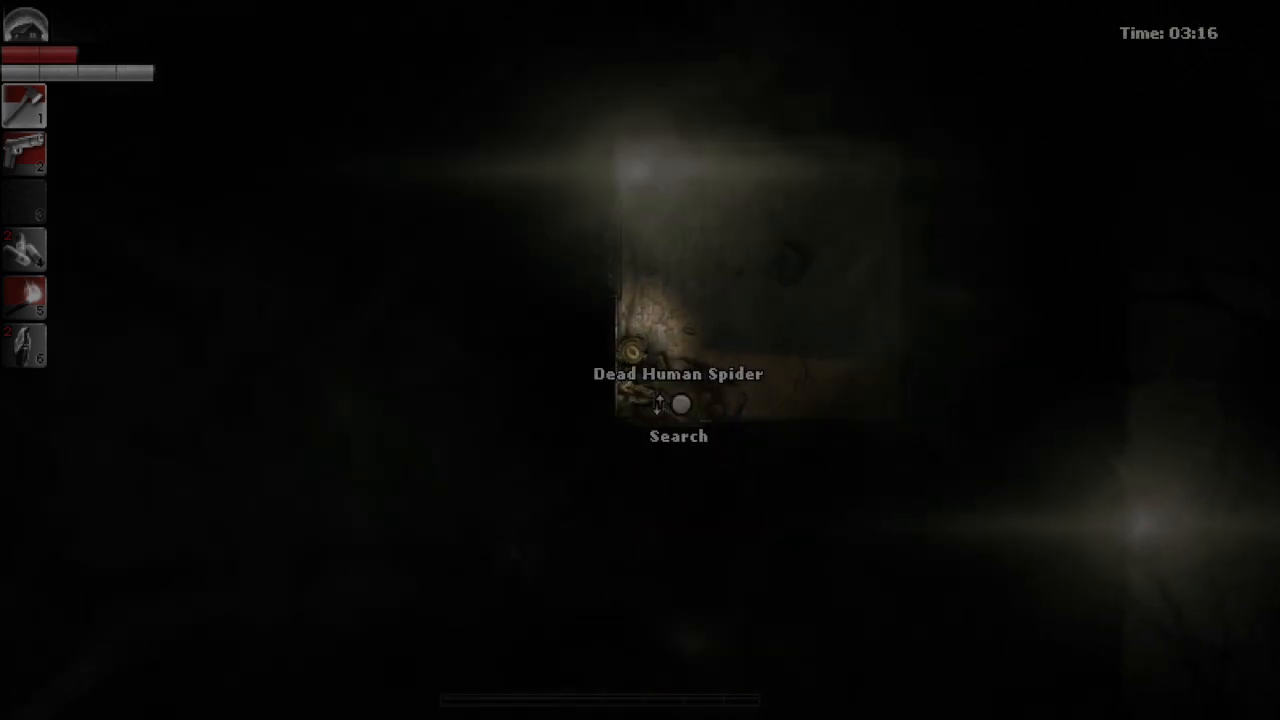
pyautogui.click(678, 404)
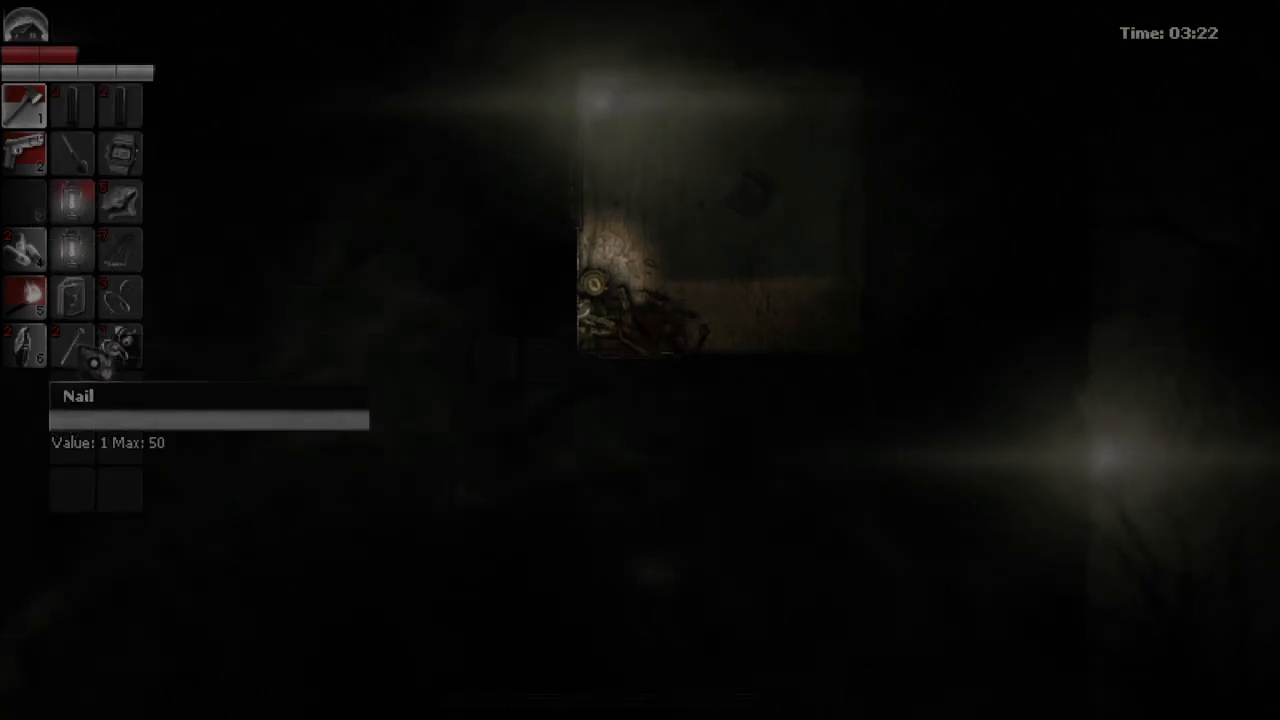
pyautogui.click(684, 416)
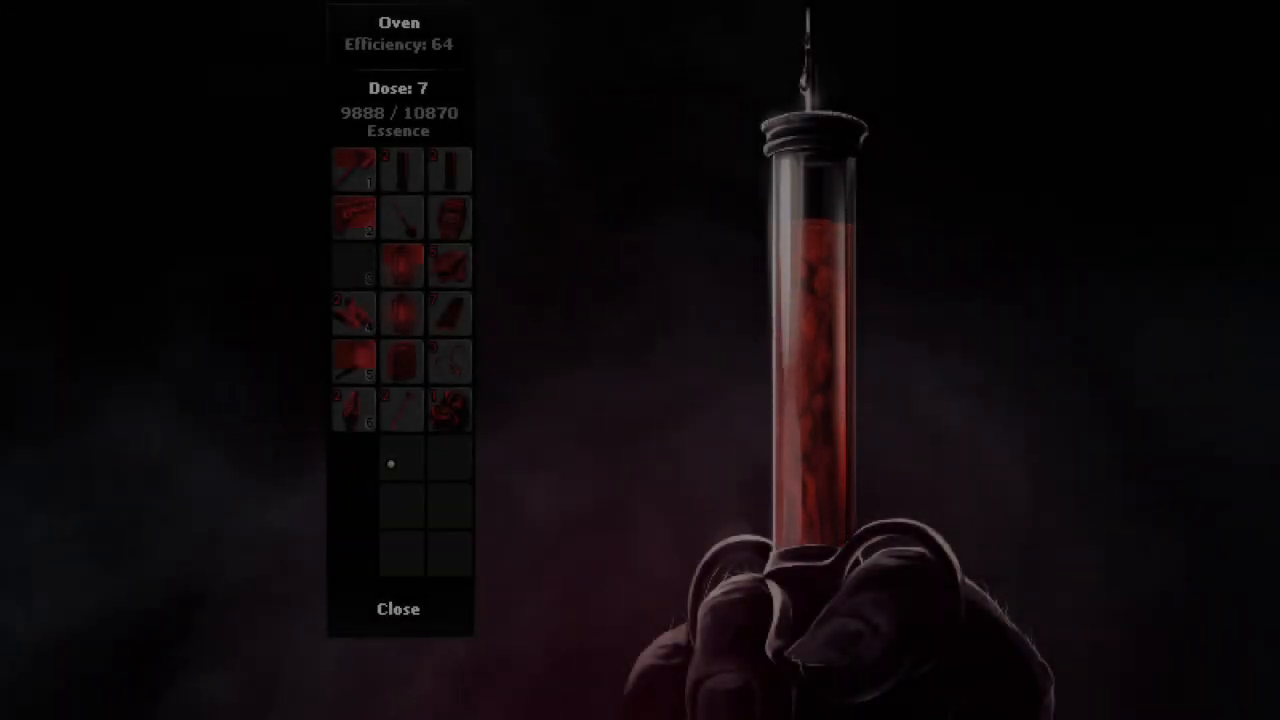
pyautogui.click(396, 608)
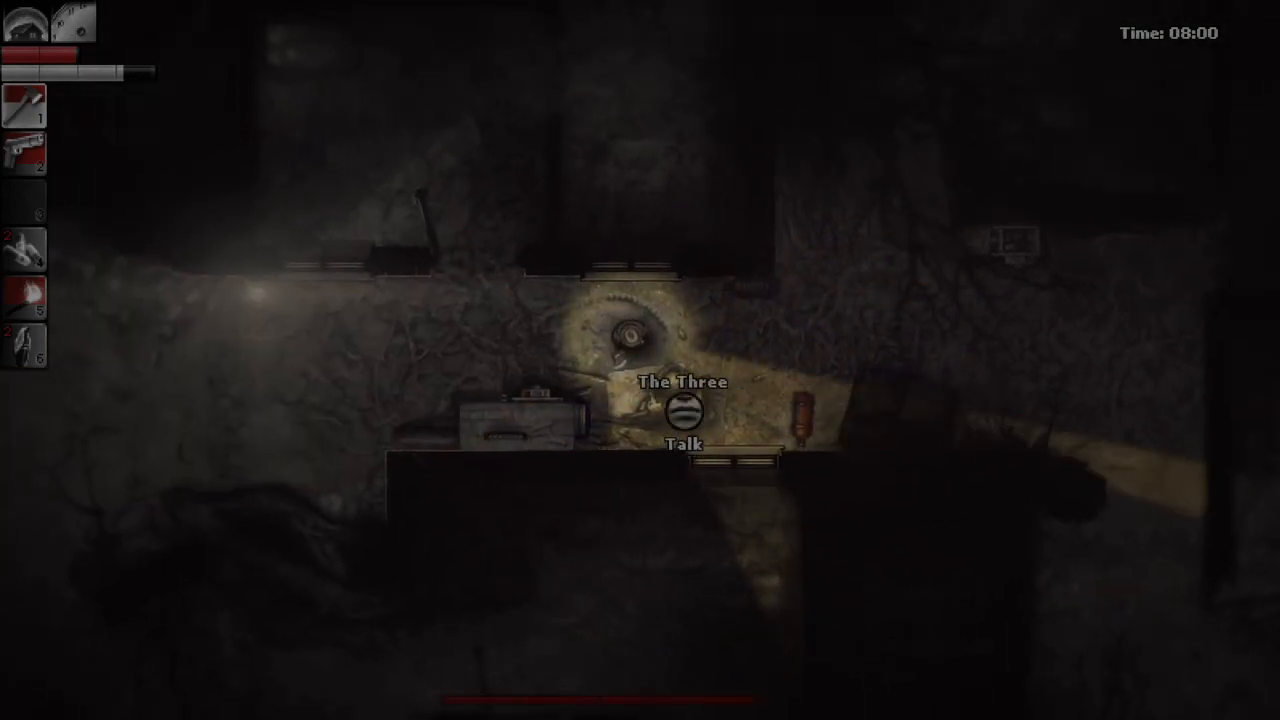
# Talk with The Three, accept the trade for the three offered items and close the trading screen
pyautogui.click(684, 444)
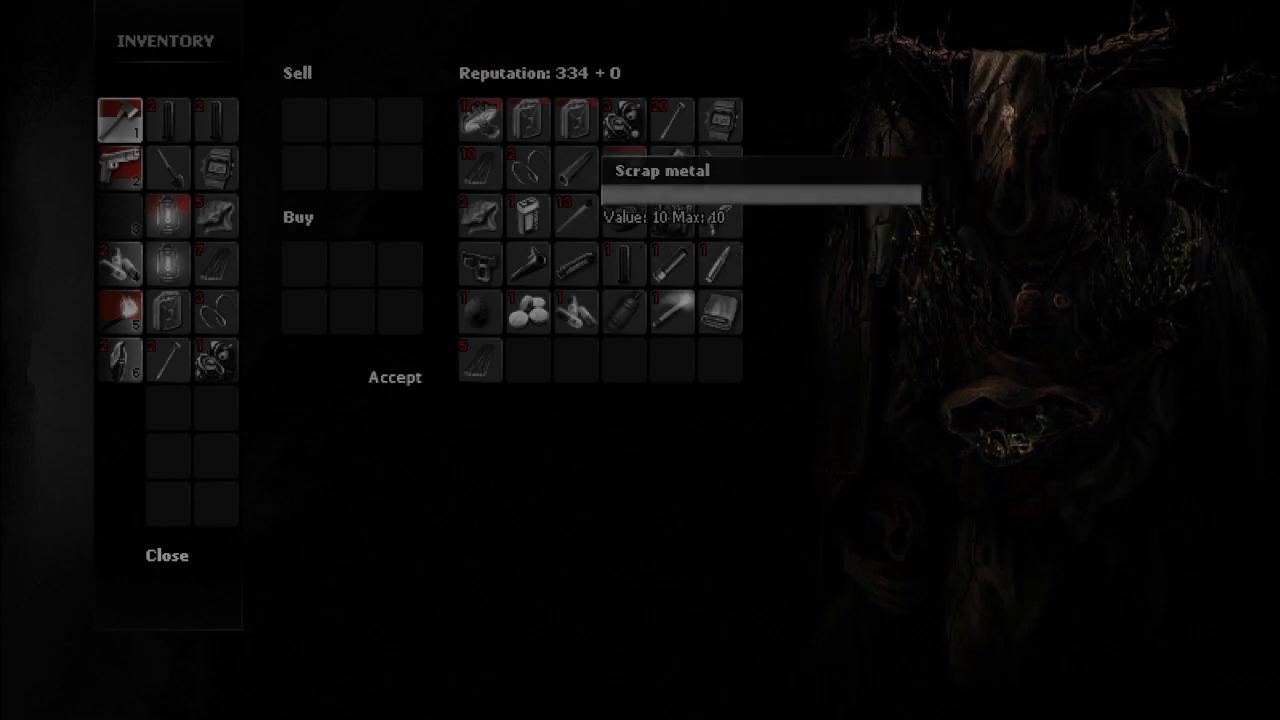
pyautogui.click(480, 120)
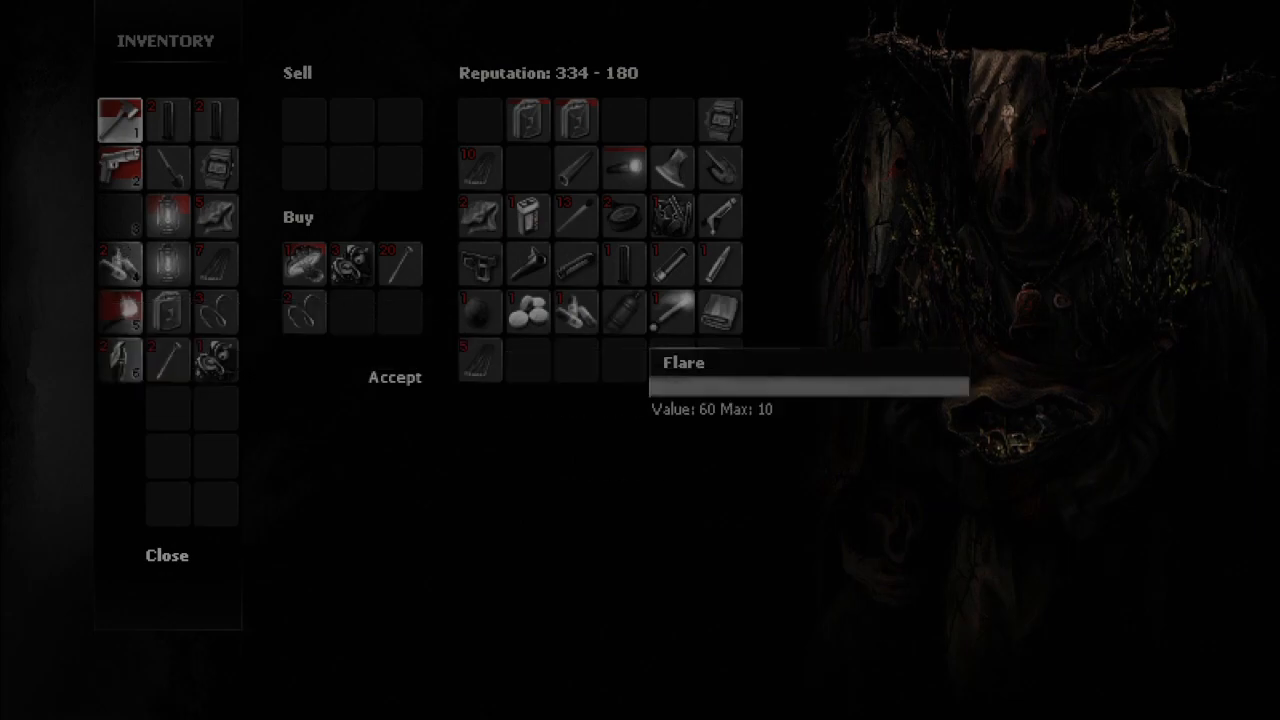
pyautogui.moveTo(672, 262)
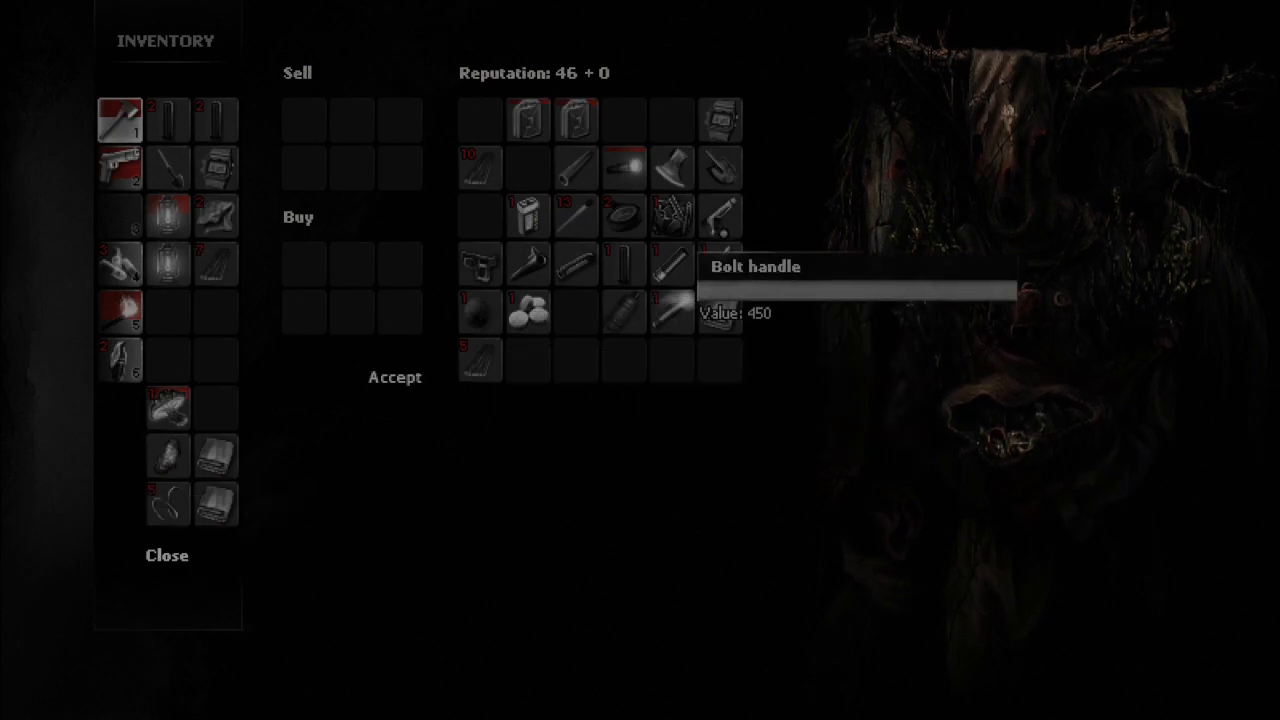
pyautogui.click(672, 264)
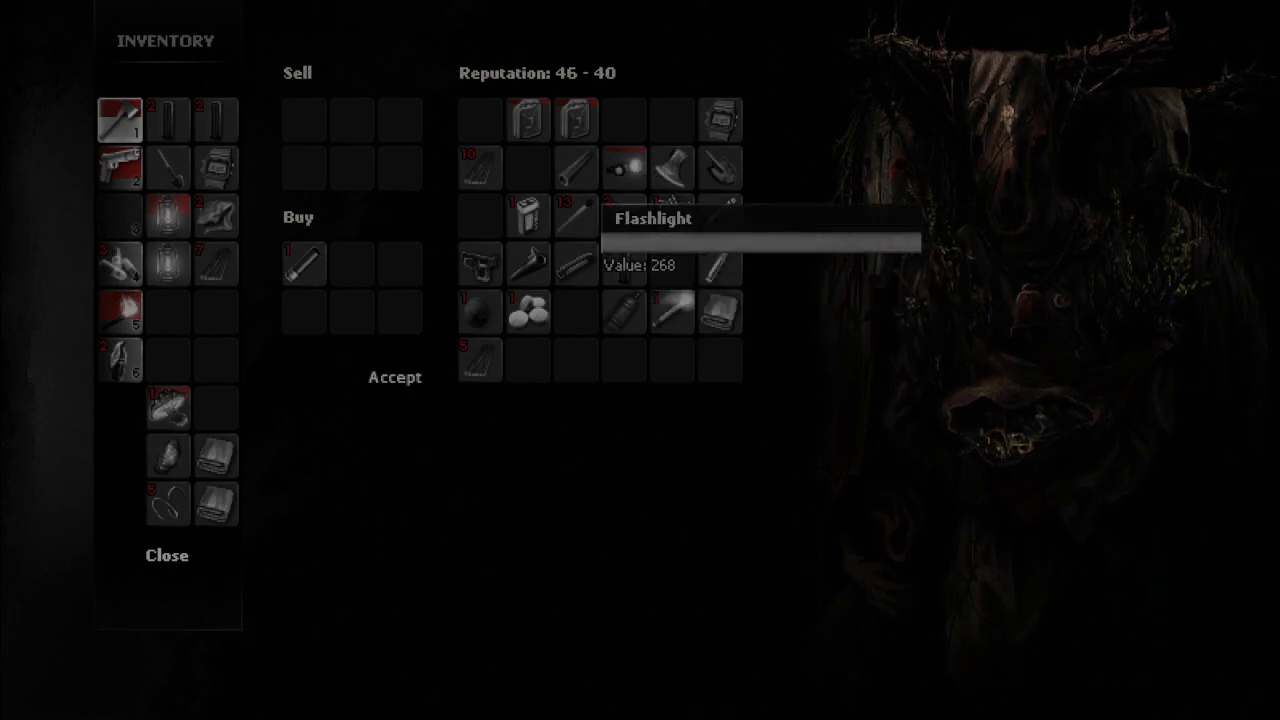
pyautogui.moveTo(672, 216)
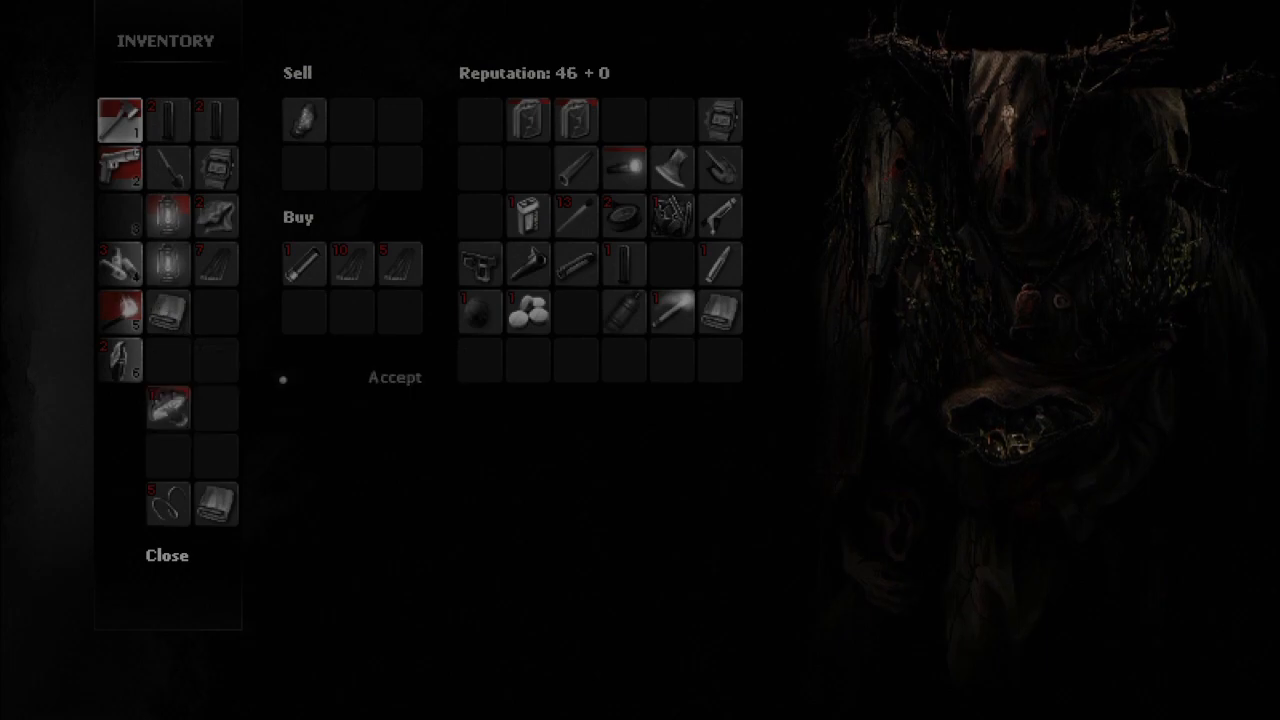
pyautogui.moveTo(624, 312)
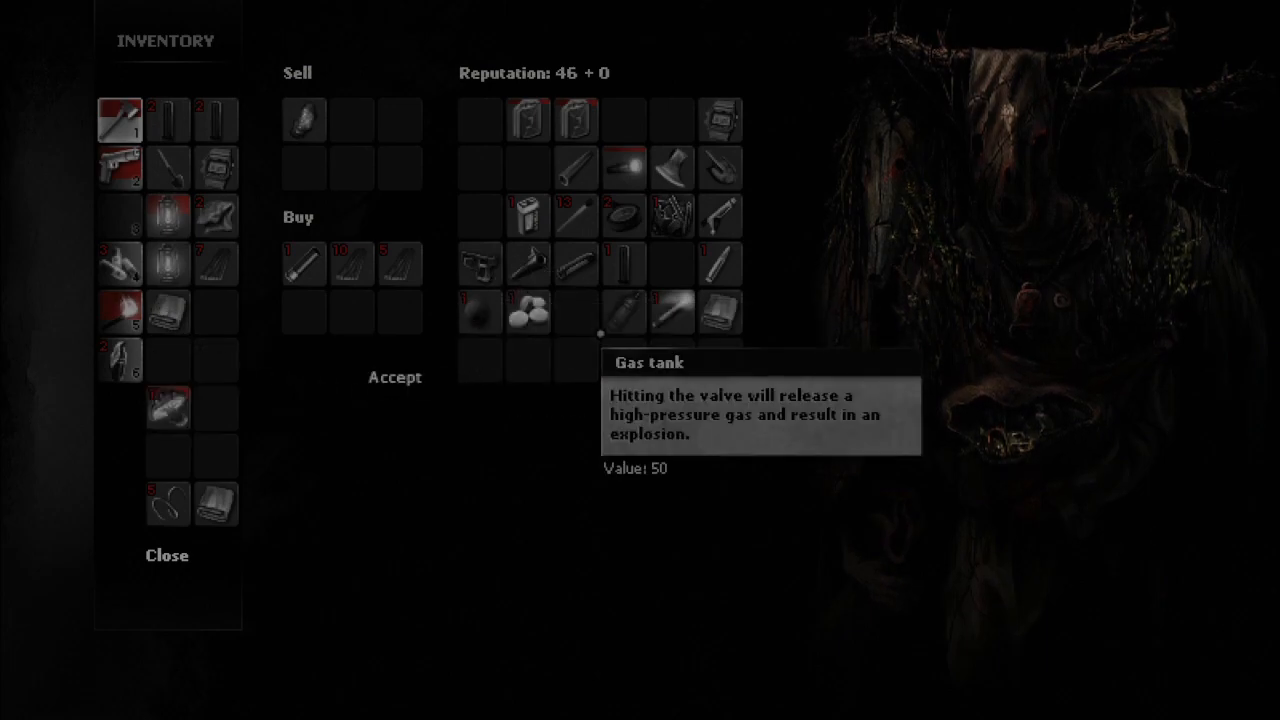
pyautogui.moveTo(592, 356)
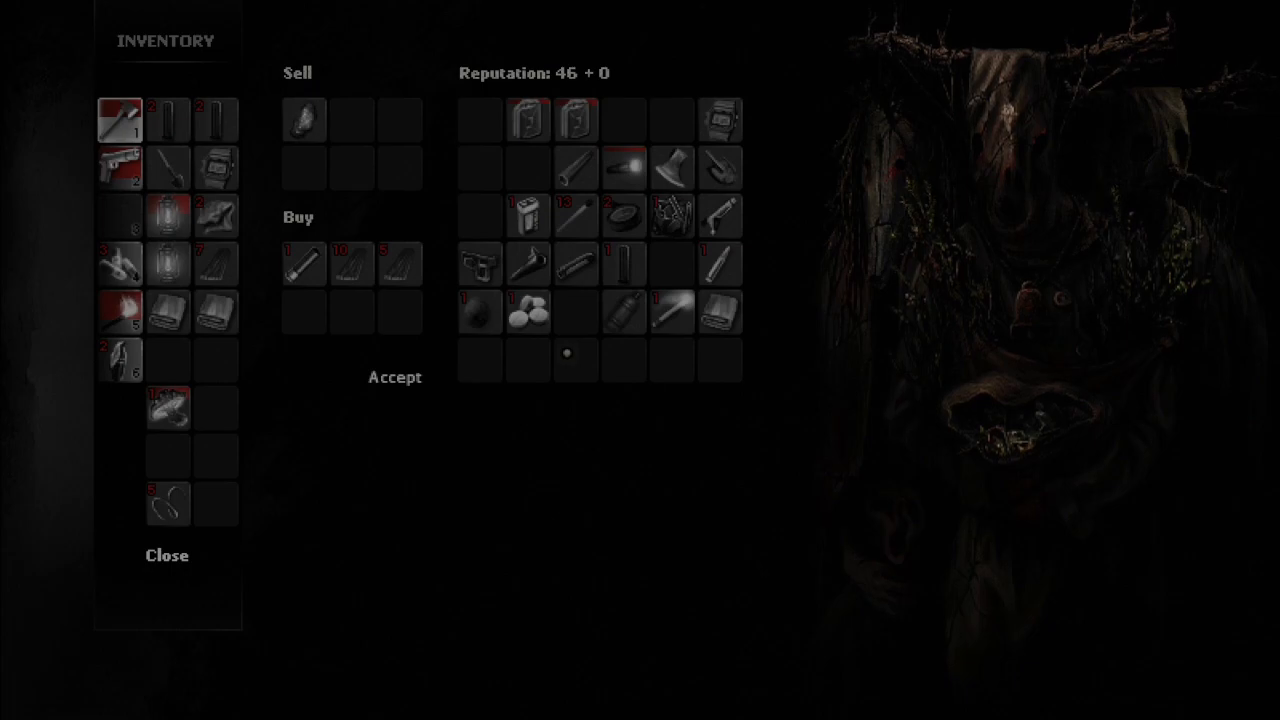
pyautogui.moveTo(722, 312)
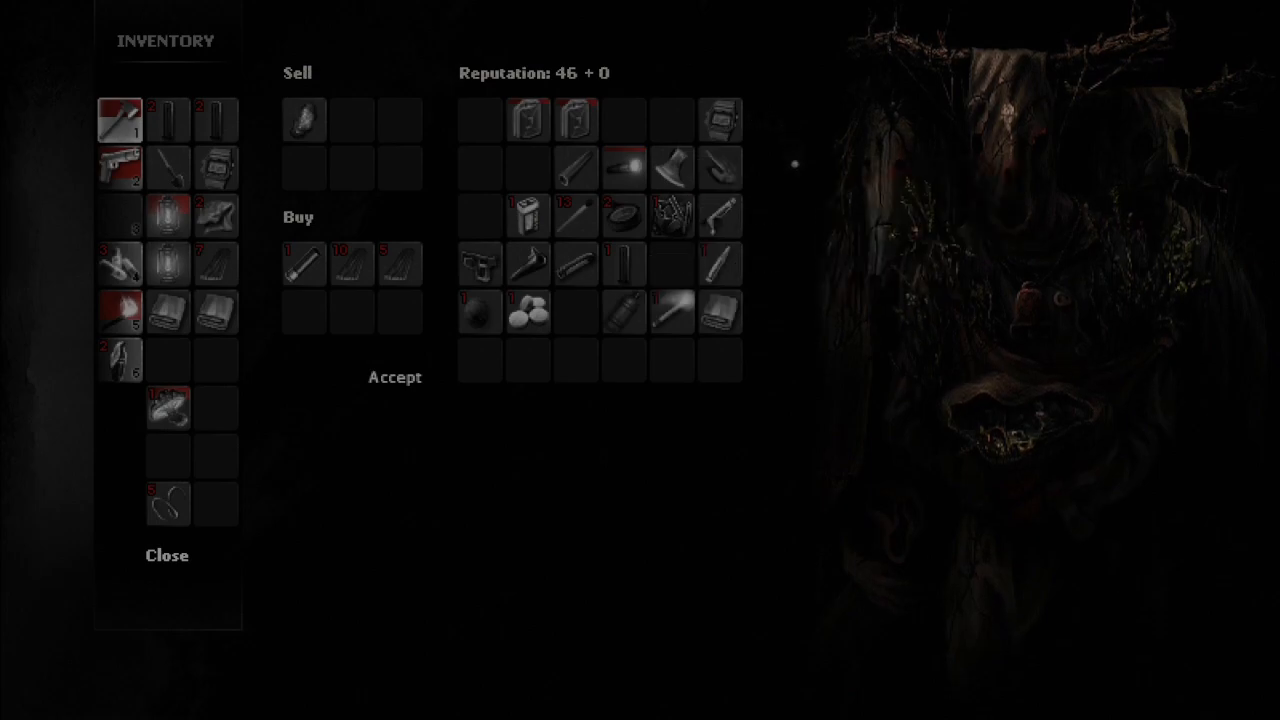
pyautogui.moveTo(436, 388)
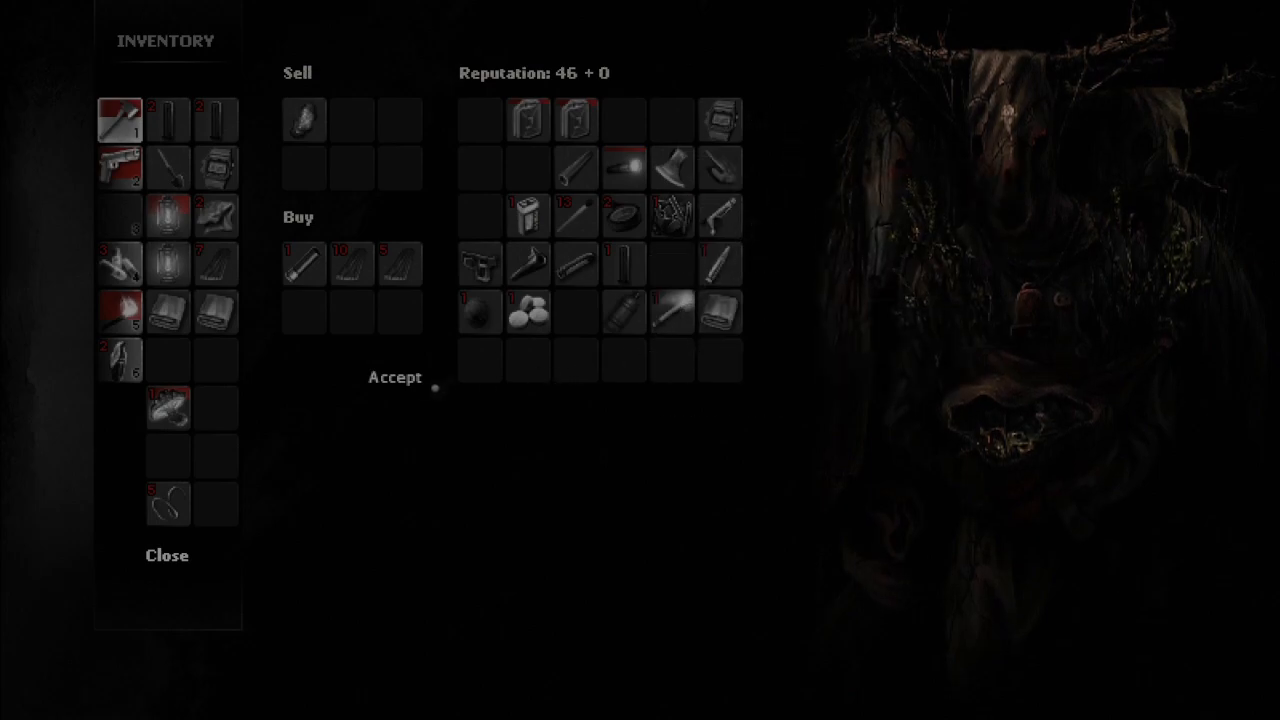
pyautogui.click(394, 376)
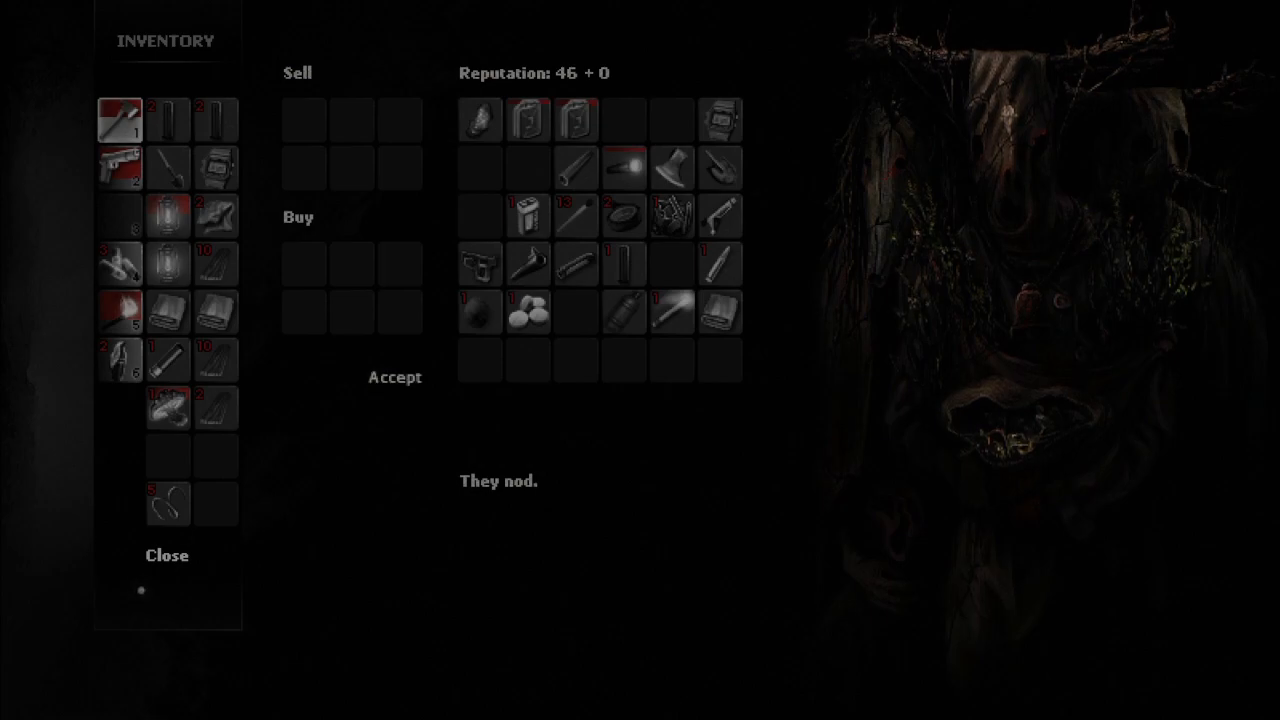
pyautogui.click(168, 556)
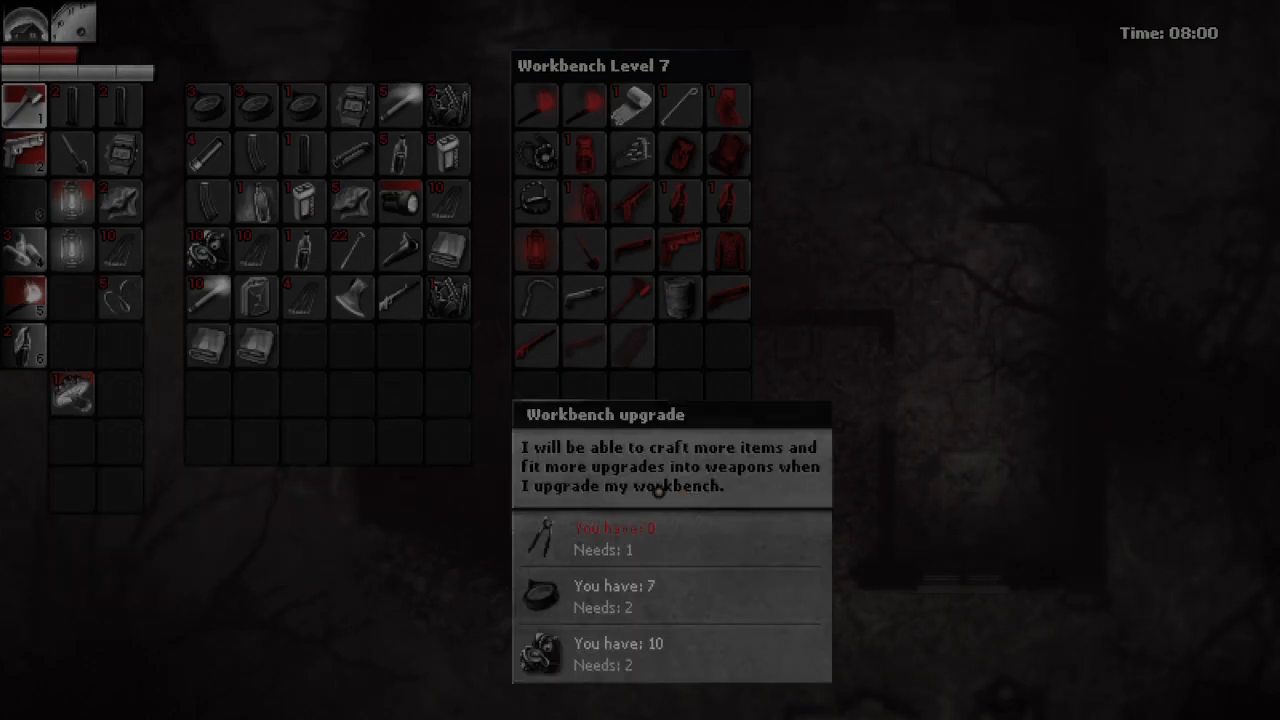
pyautogui.moveTo(672, 510)
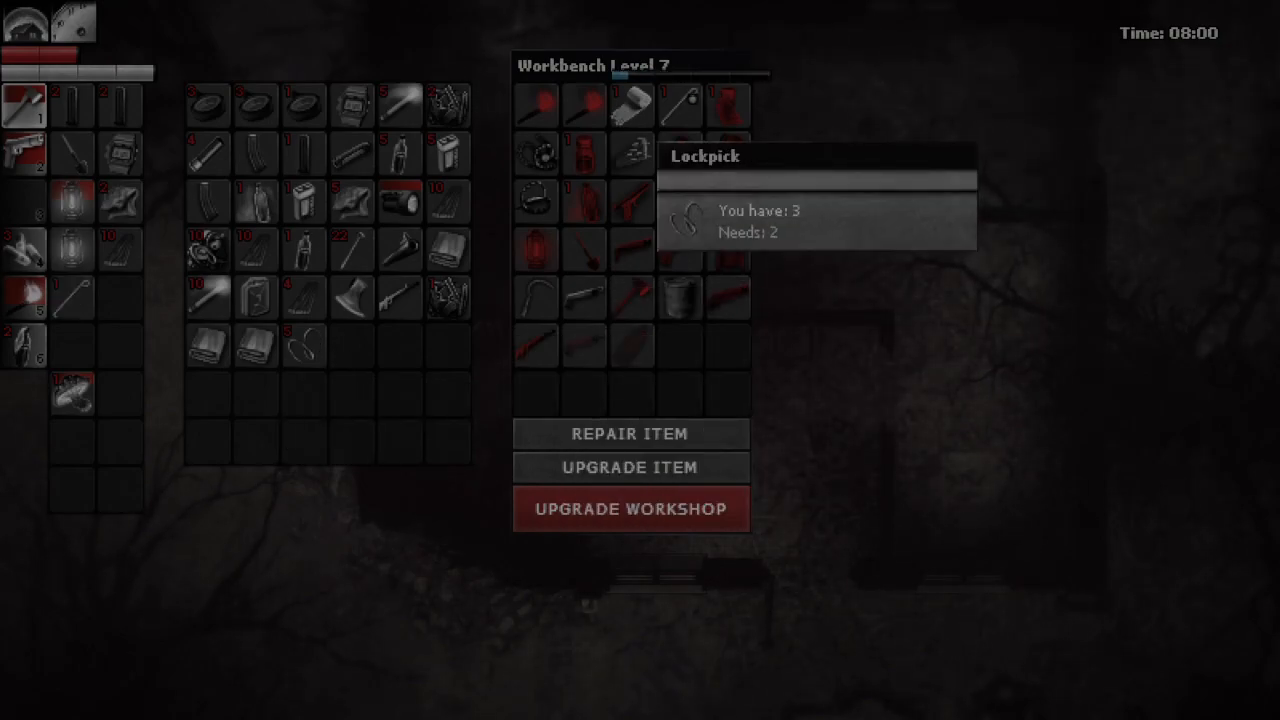
pyautogui.moveTo(836, 172)
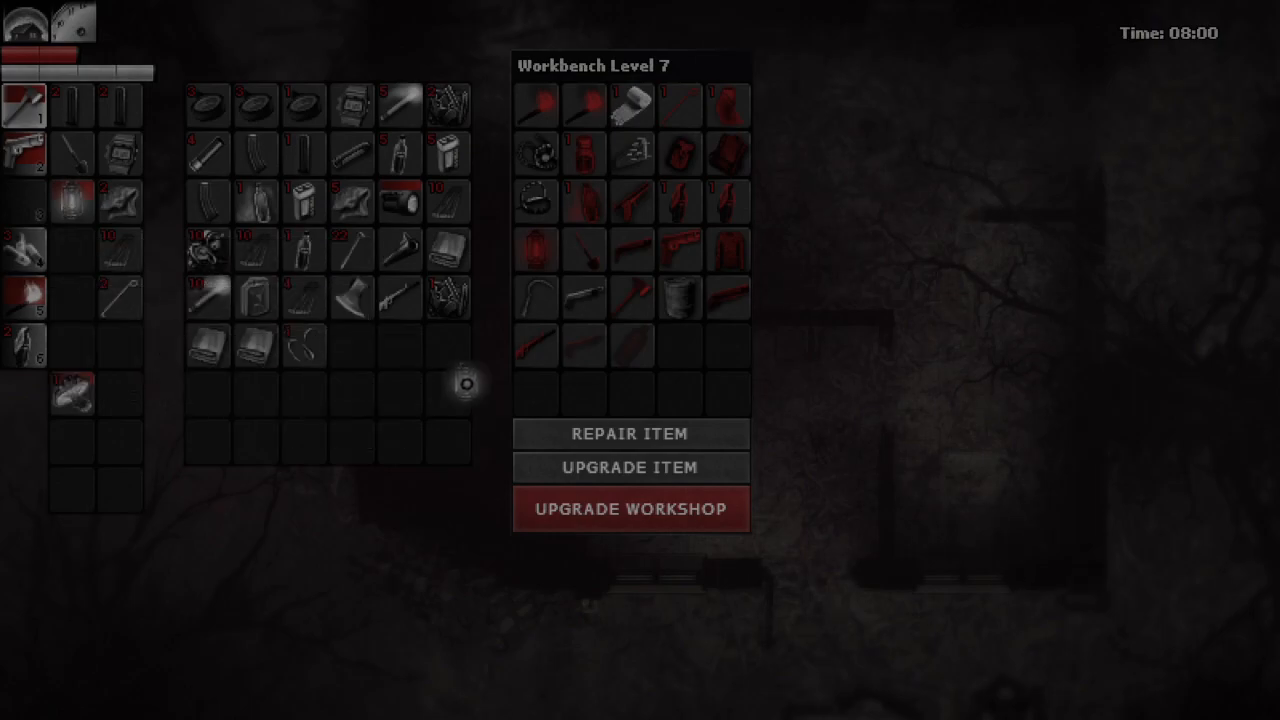
pyautogui.moveTo(110, 278)
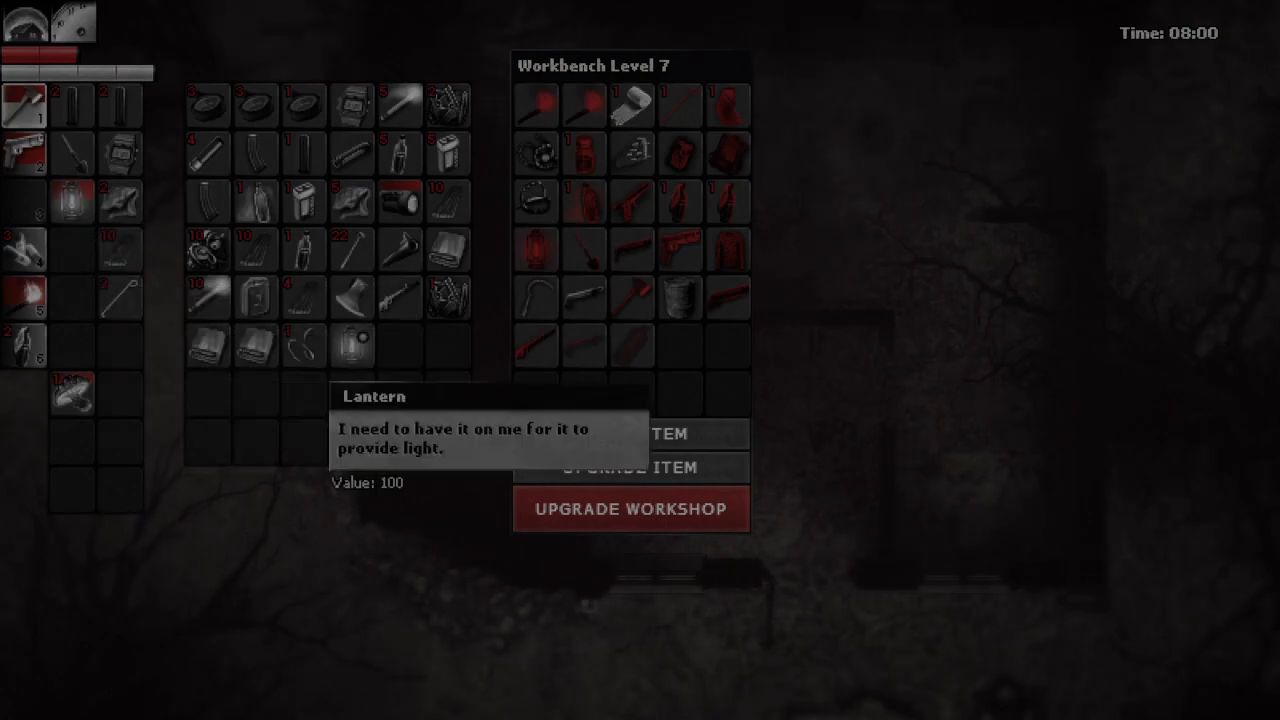
pyautogui.moveTo(70, 248)
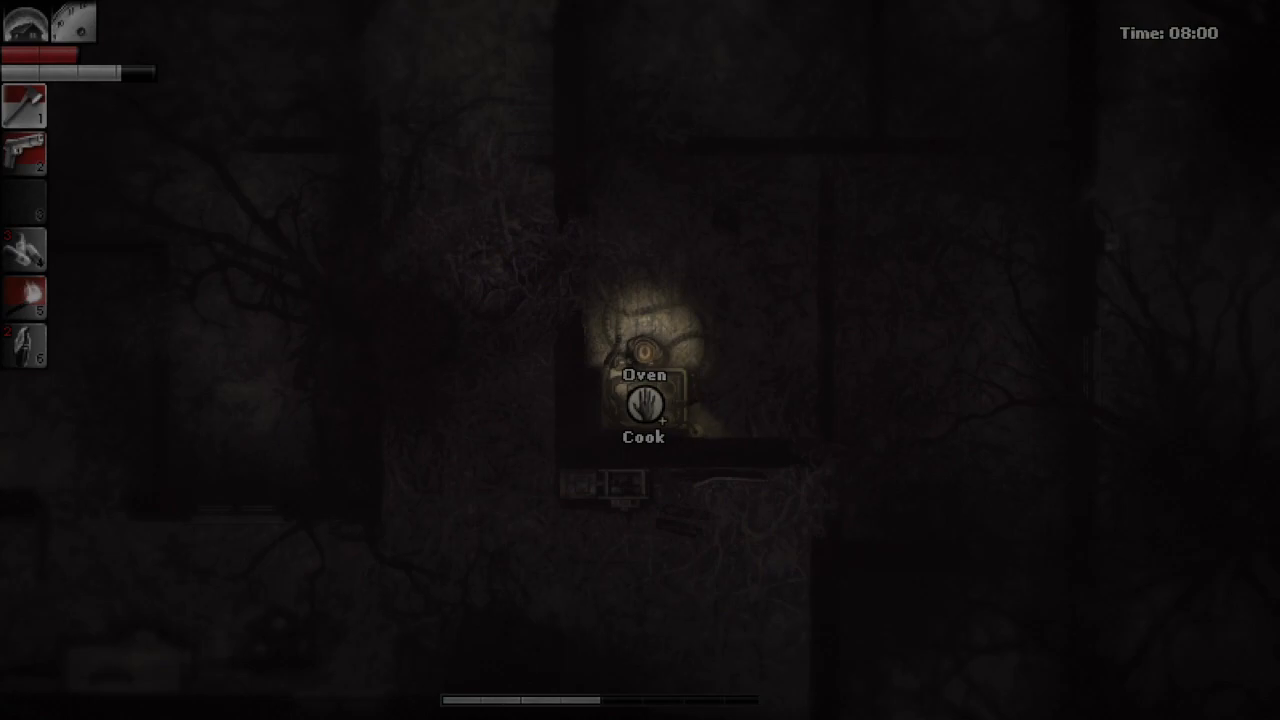
# Walk back to the hideout spot beside the oven
pyautogui.click(644, 404)
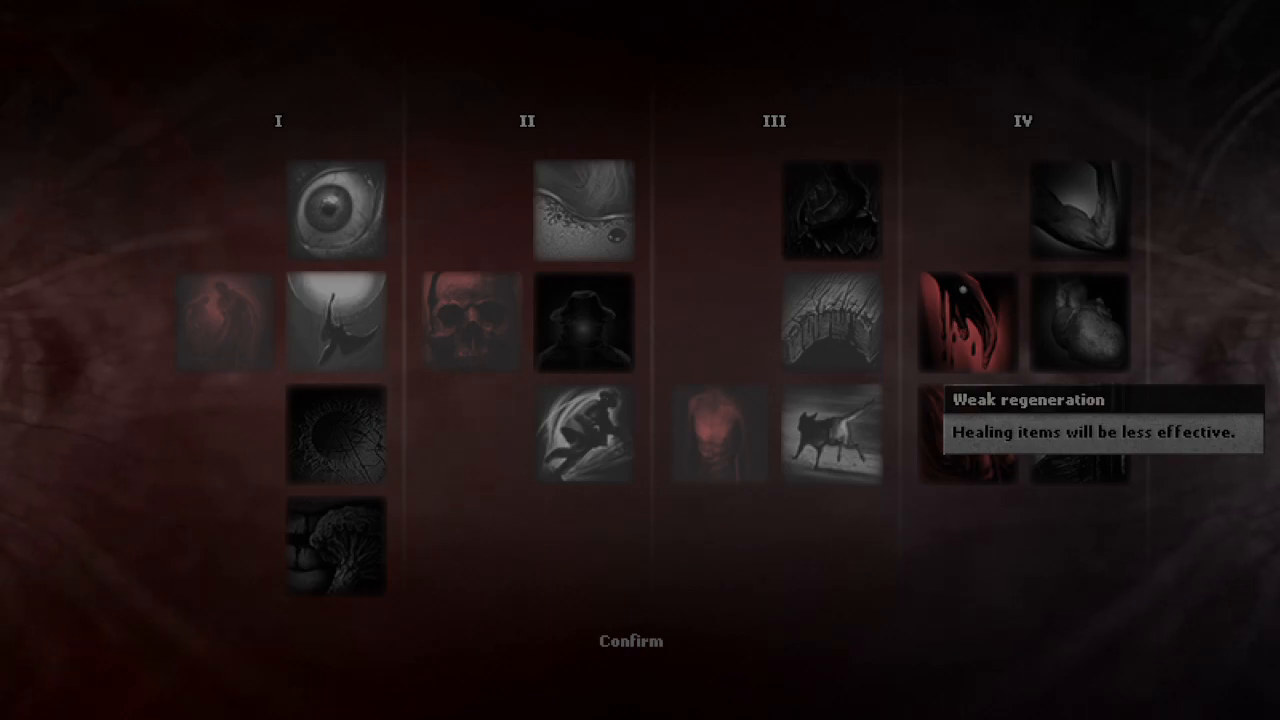
pyautogui.moveTo(964, 430)
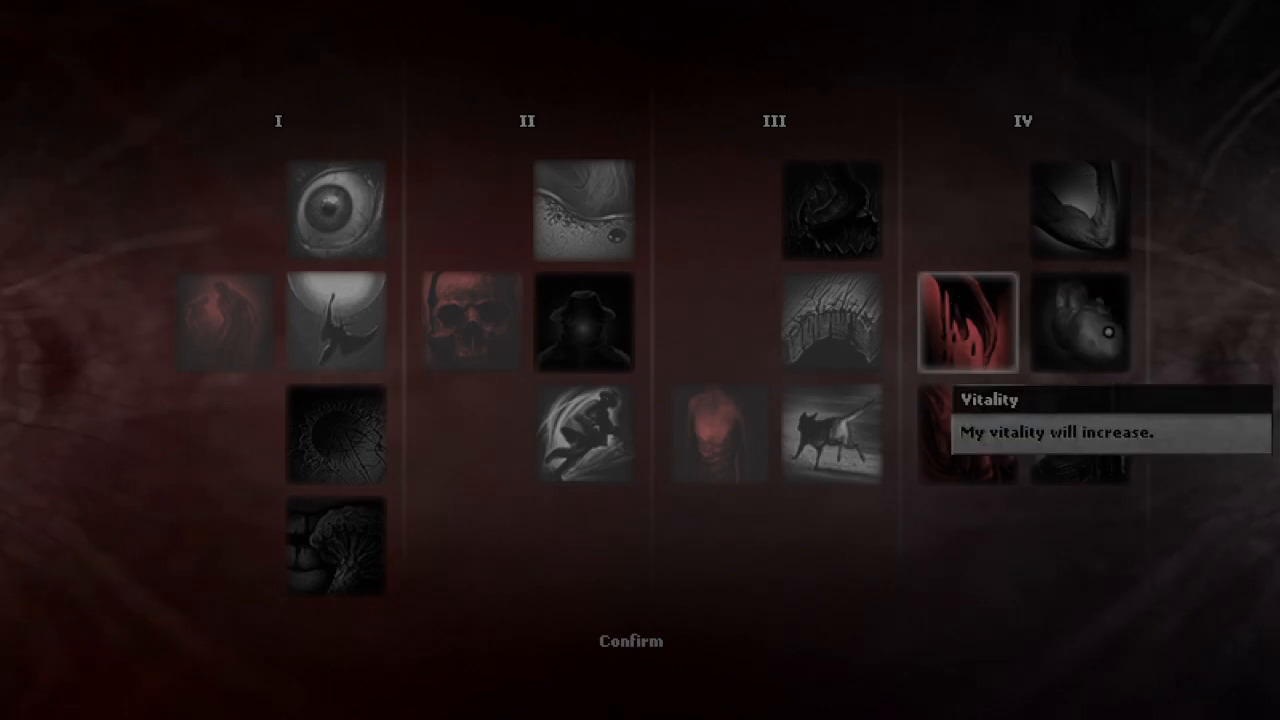
pyautogui.moveTo(1076, 436)
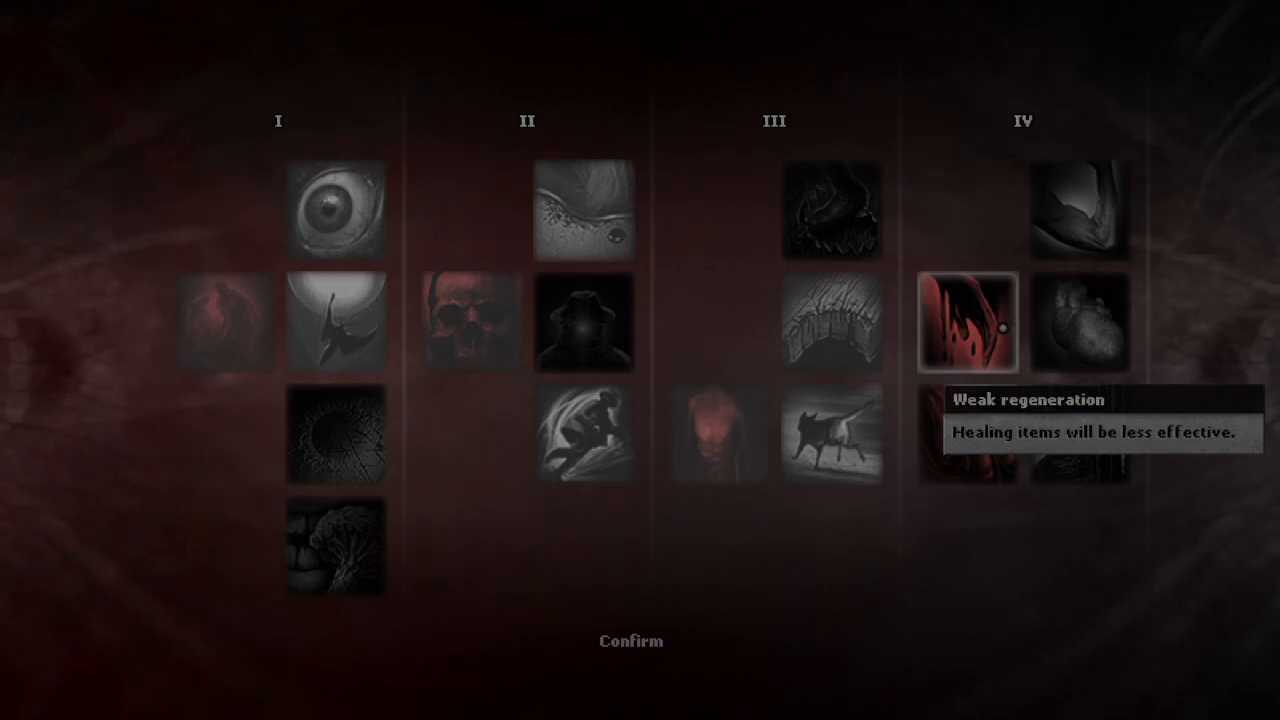
pyautogui.moveTo(1108, 320)
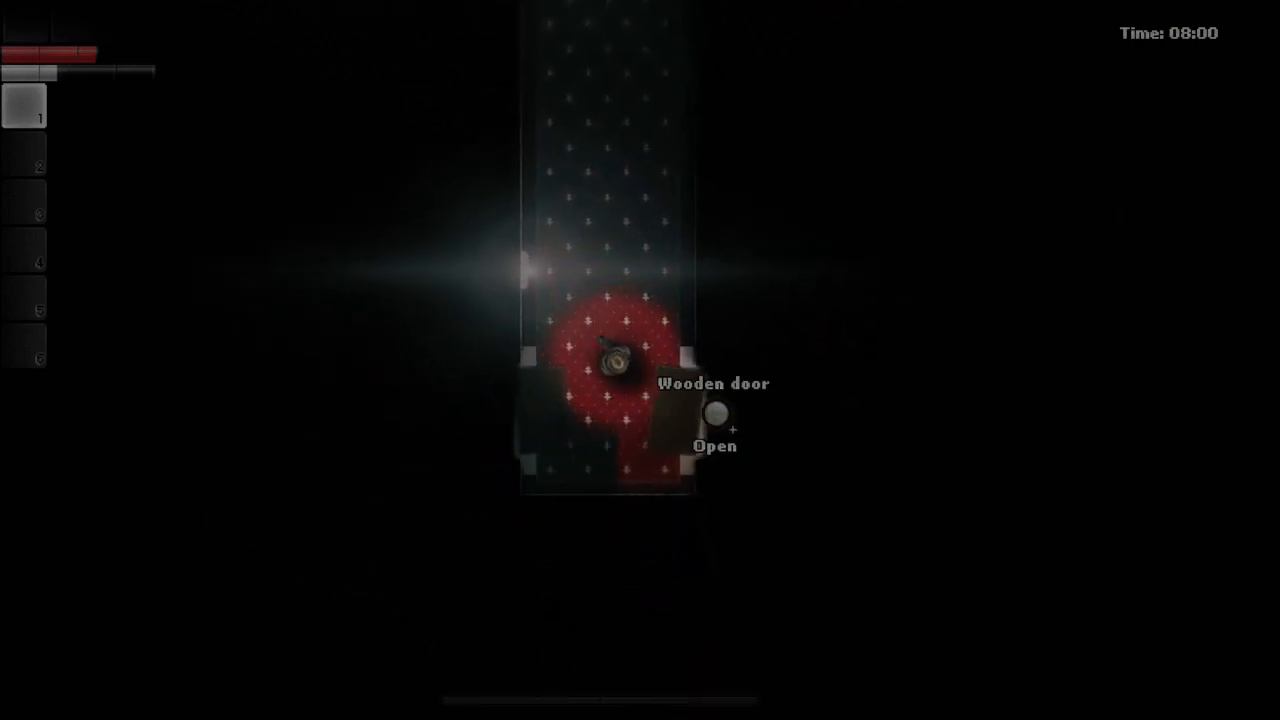
# Go through the wooden door and examine the bike inside the room
pyautogui.click(716, 420)
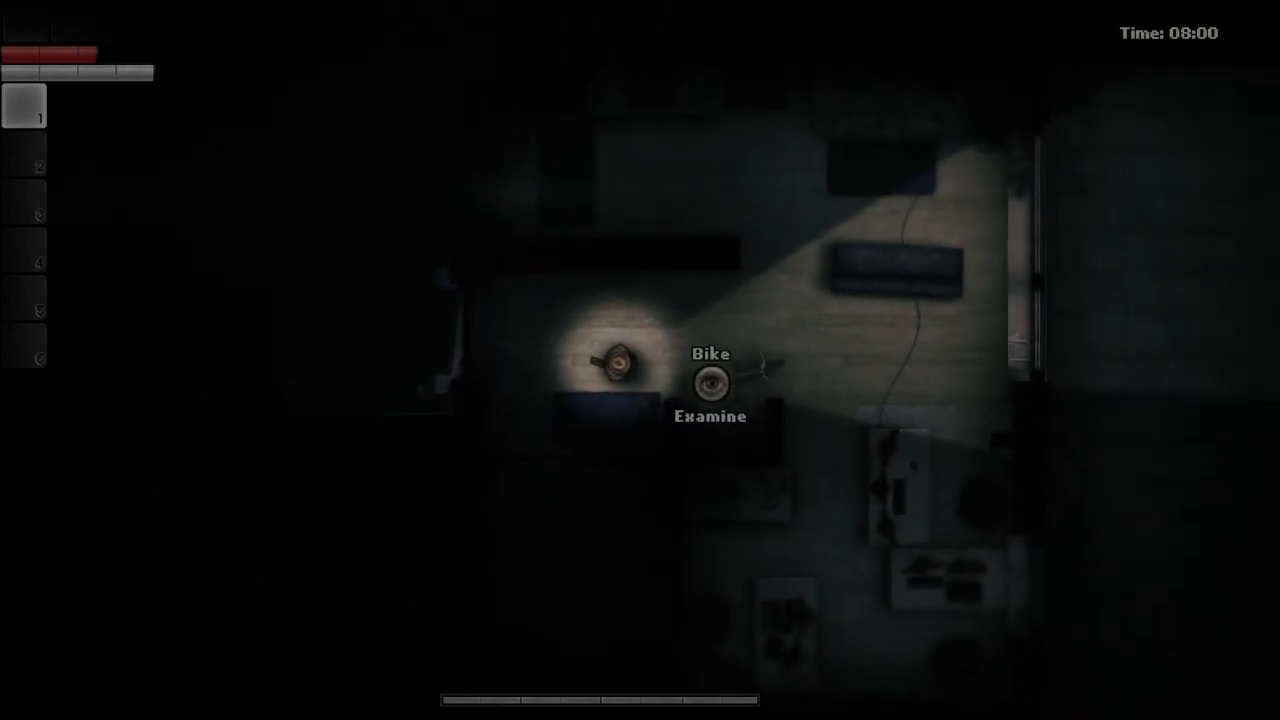
pyautogui.click(710, 384)
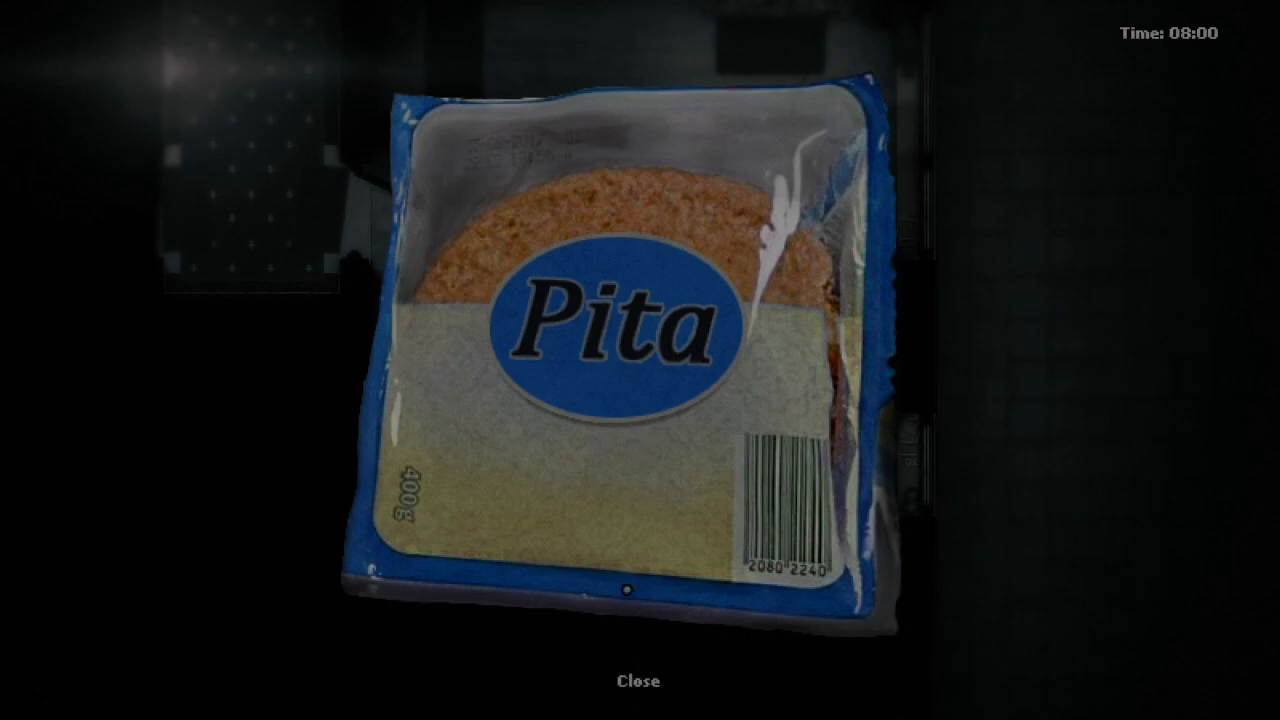
# Close the Pita close-up to move on to the phone photos
pyautogui.click(636, 682)
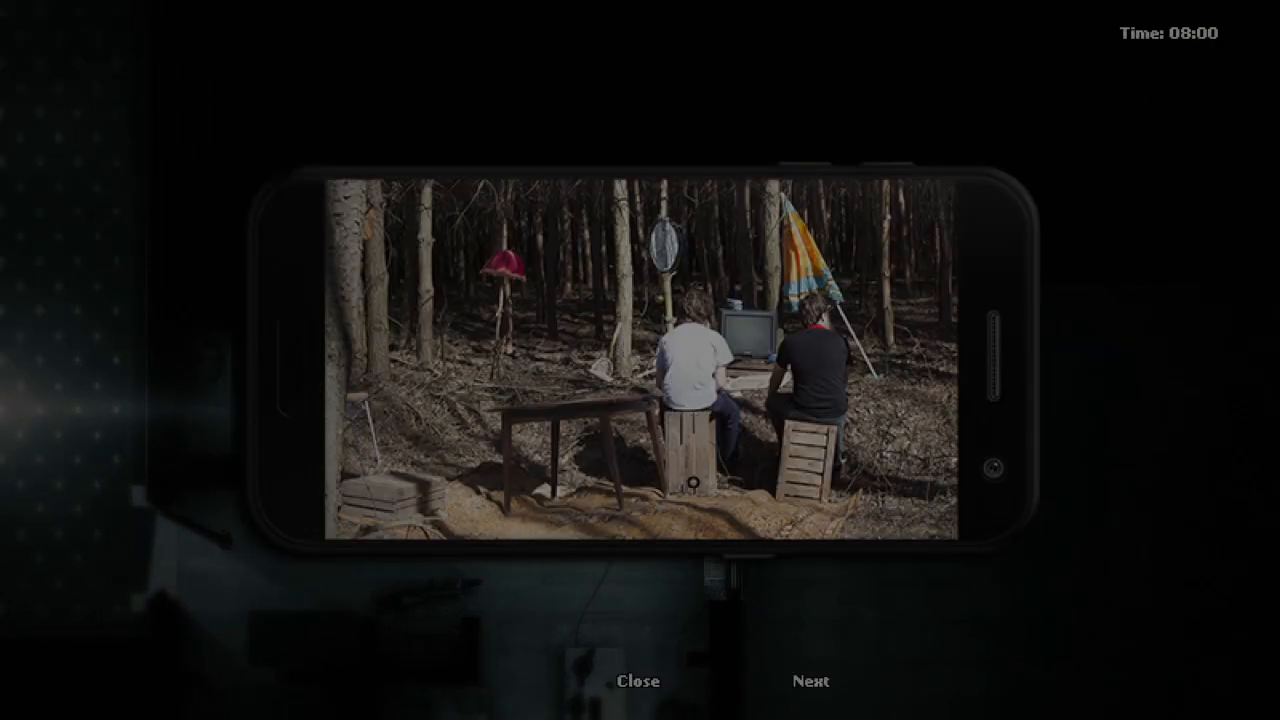
# Page through the remaining developer photos to the last one and close the photo viewer
pyautogui.click(808, 680)
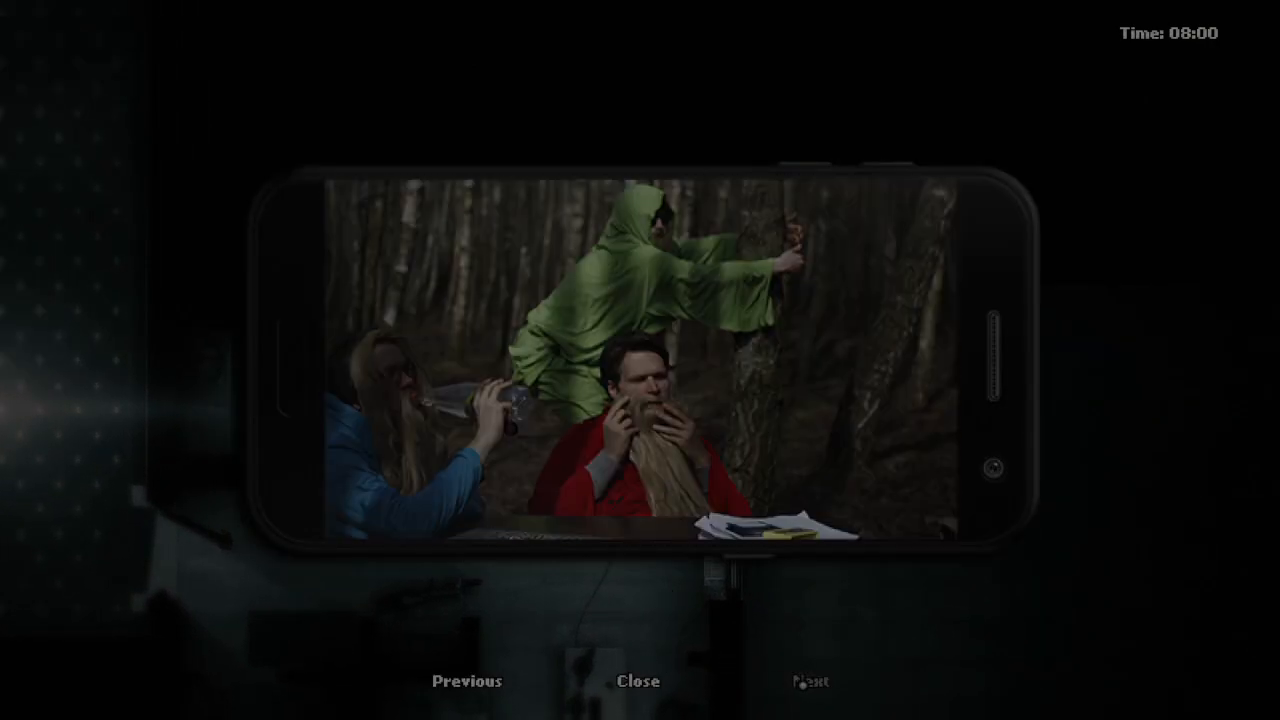
pyautogui.click(810, 680)
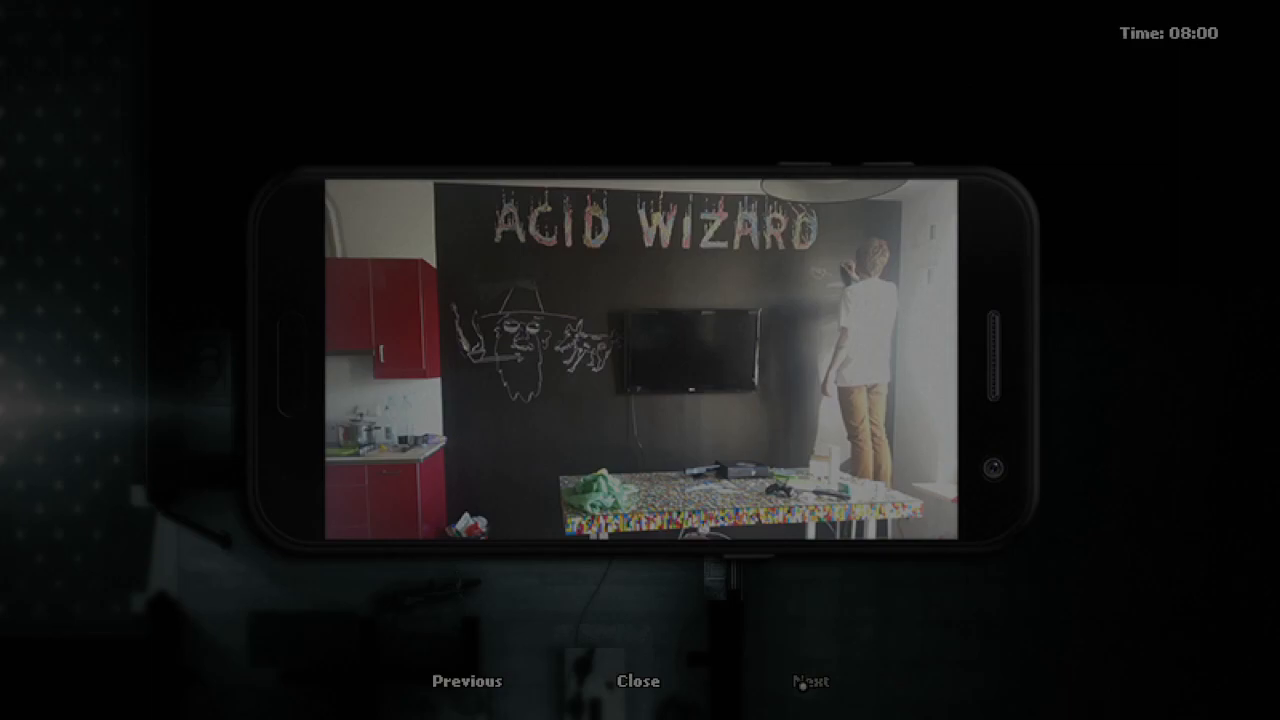
pyautogui.click(808, 680)
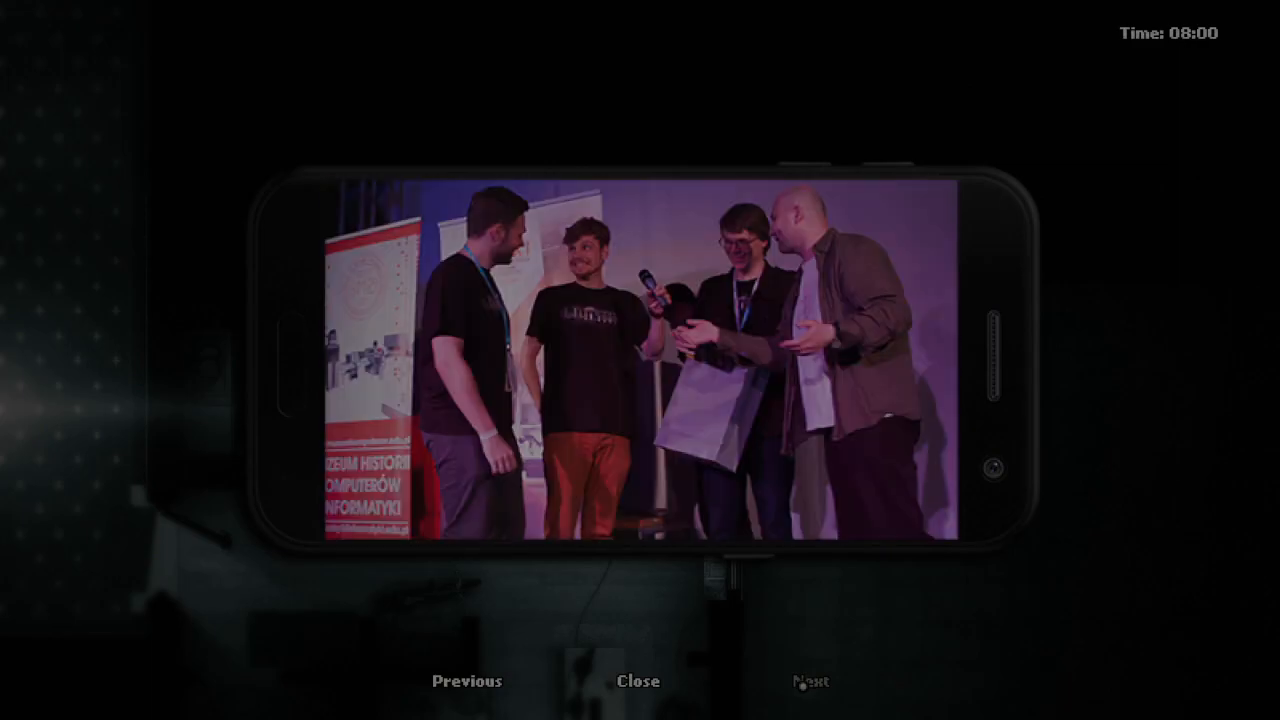
pyautogui.click(810, 680)
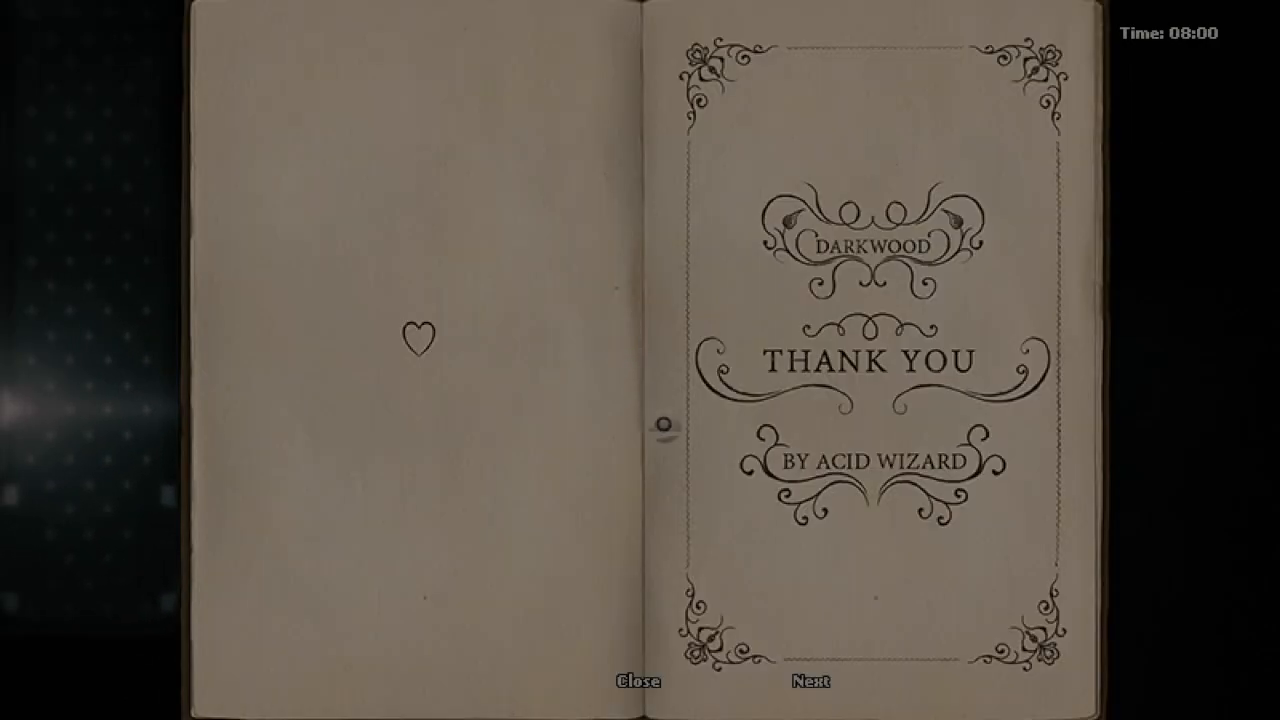
pyautogui.click(636, 682)
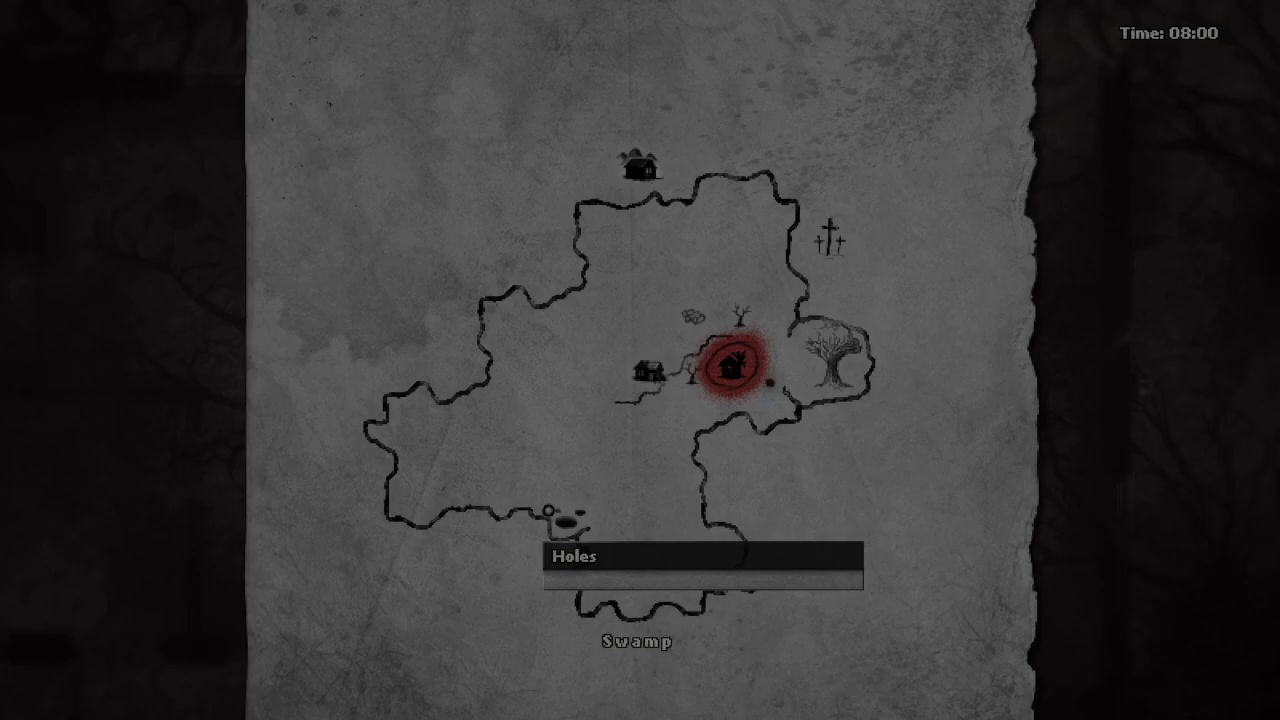
pyautogui.moveTo(636, 160)
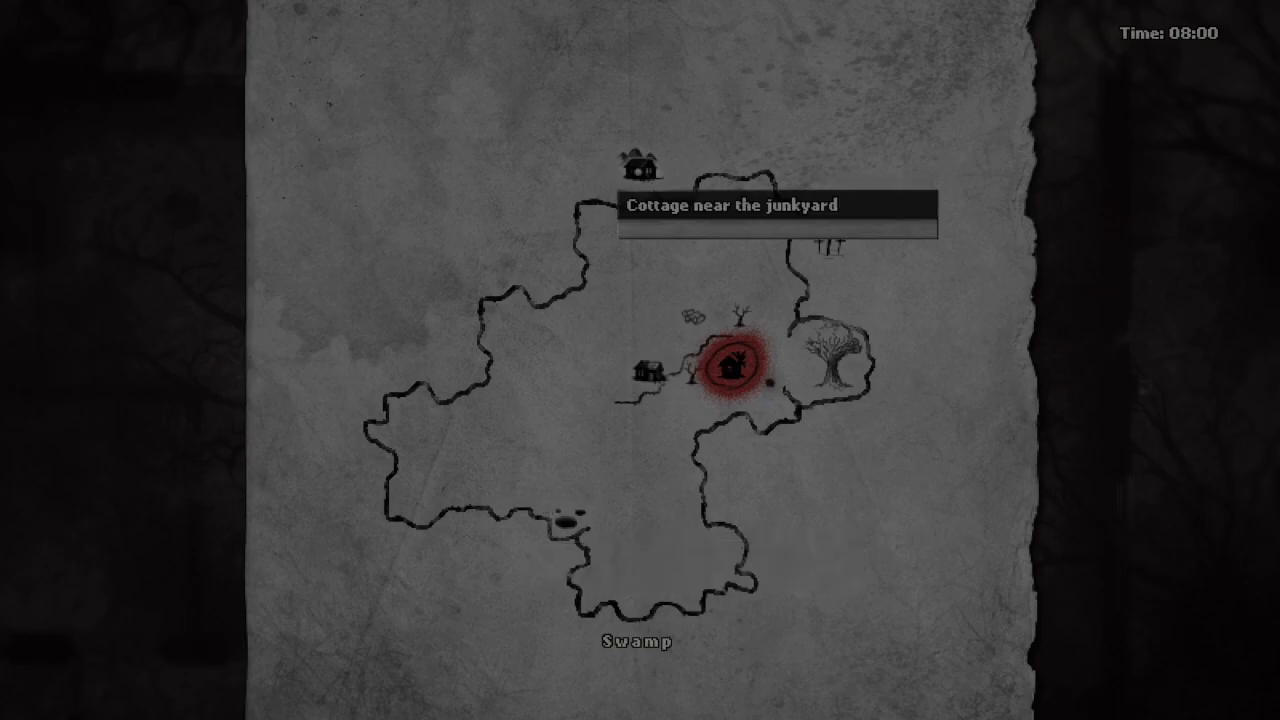
pyautogui.moveTo(844, 356)
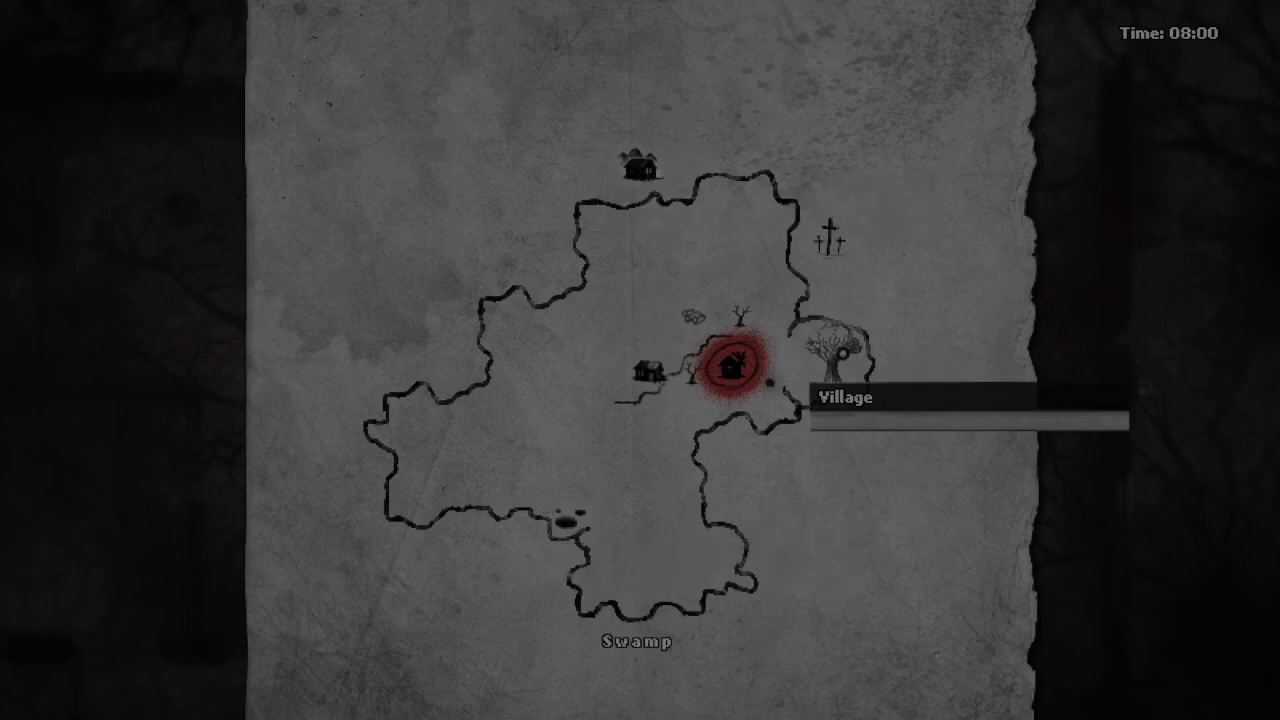